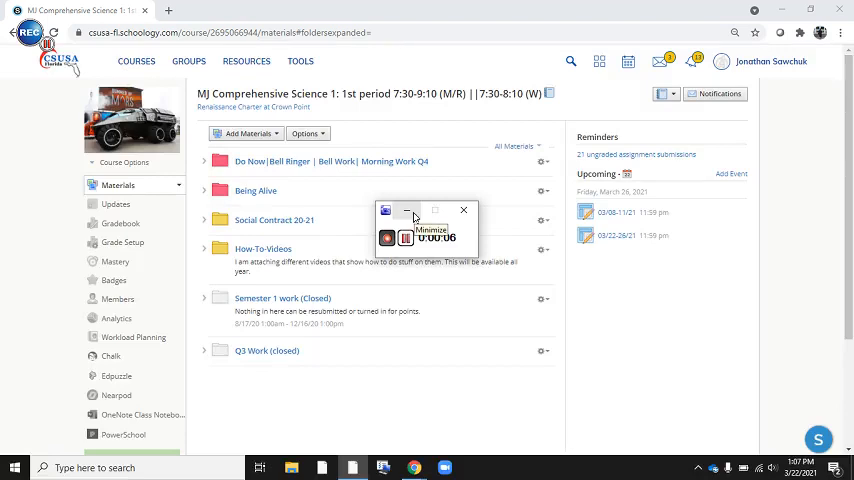
Open the Being Alive course folder and its Hierarcy subfolder in Schoology.
click(406, 211)
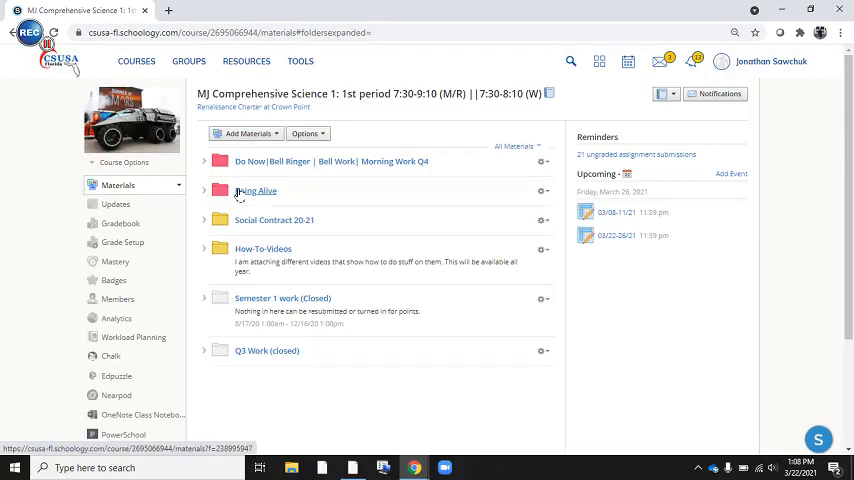
click(256, 190)
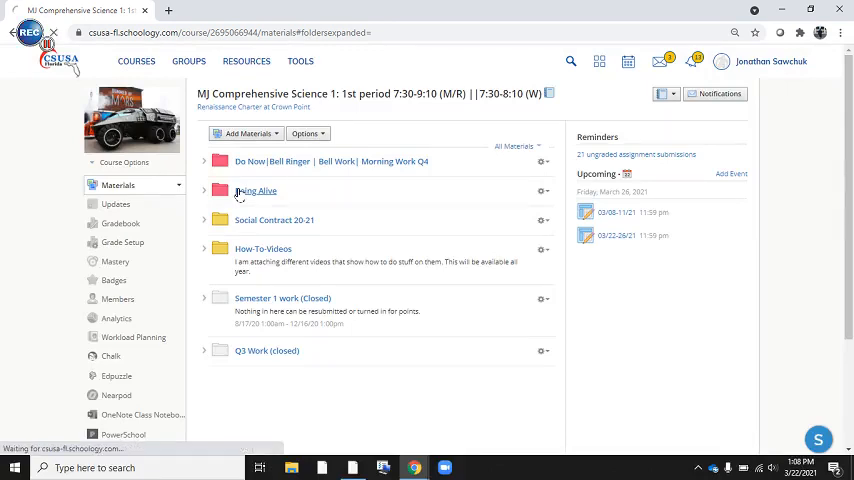
click(256, 190)
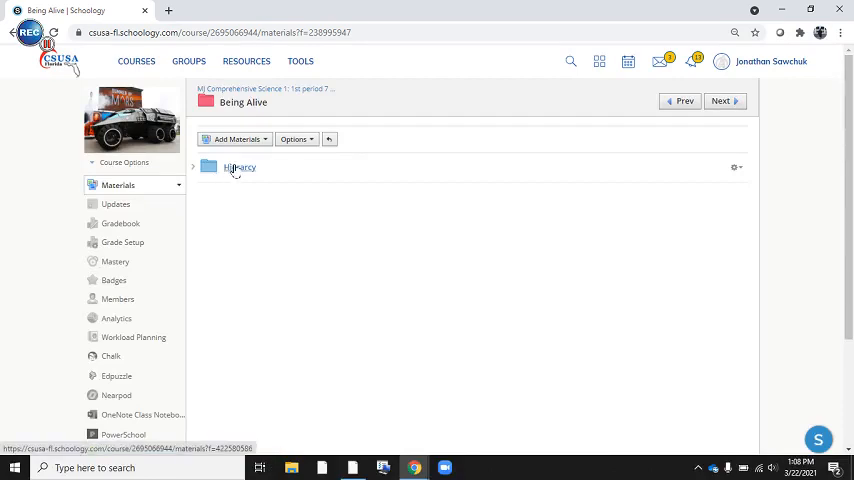
click(240, 167)
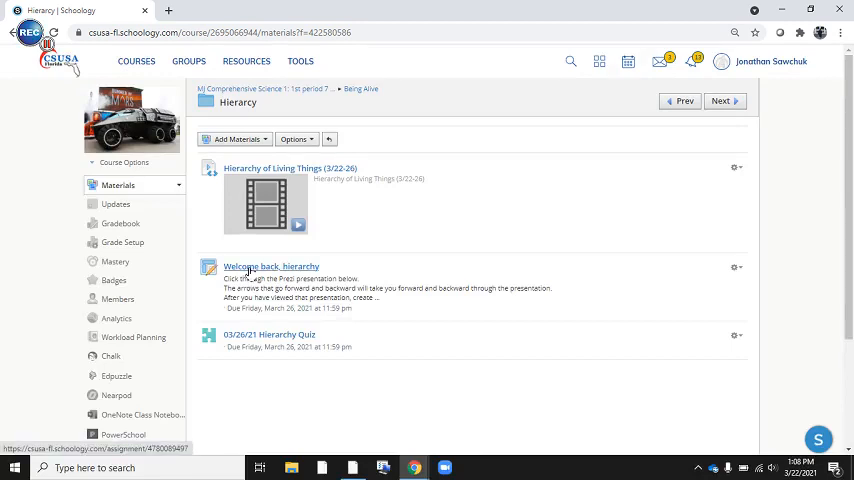
Open the 'Welcome back, hierarchy' assignment and highlight words in its instructions.
click(271, 266)
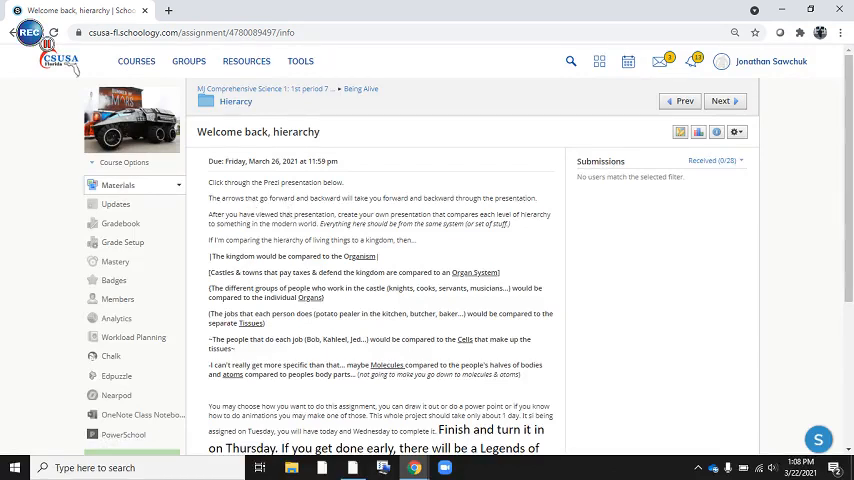
mouse_move(367, 207)
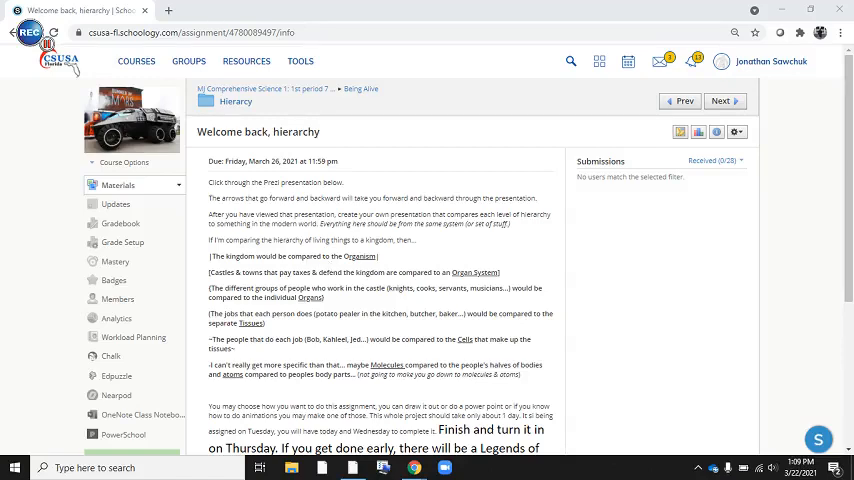
double_click(359, 256)
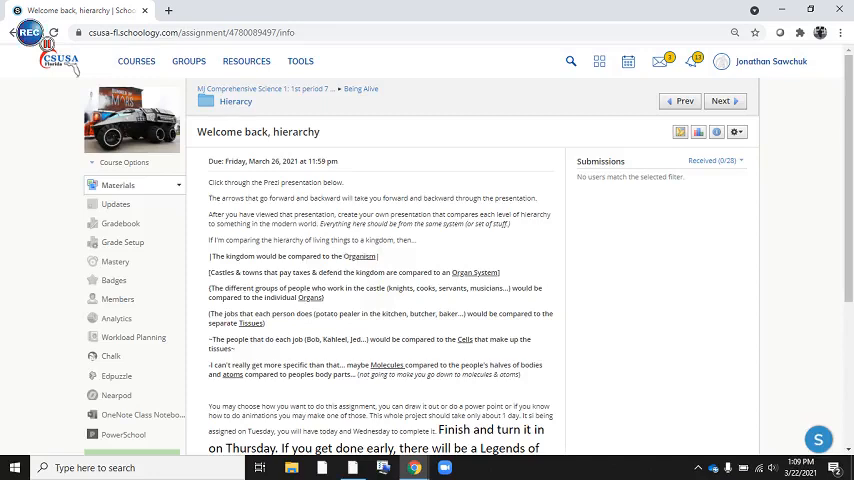
double_click(460, 272)
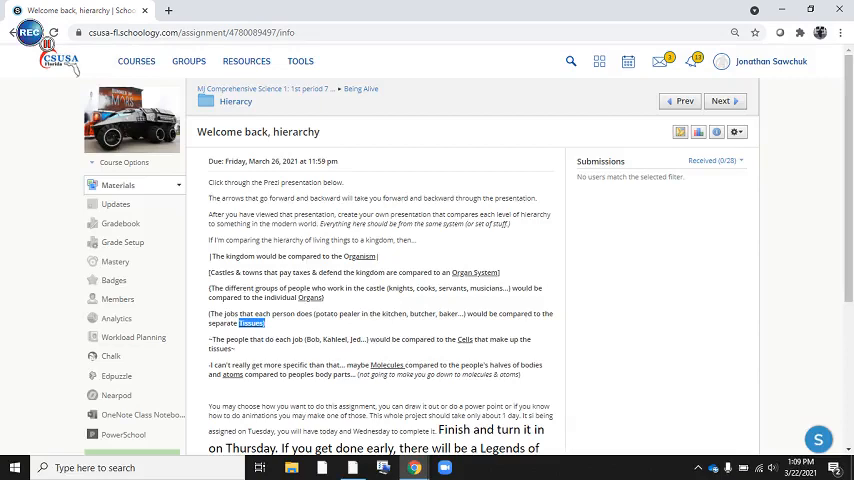
mouse_move(315, 350)
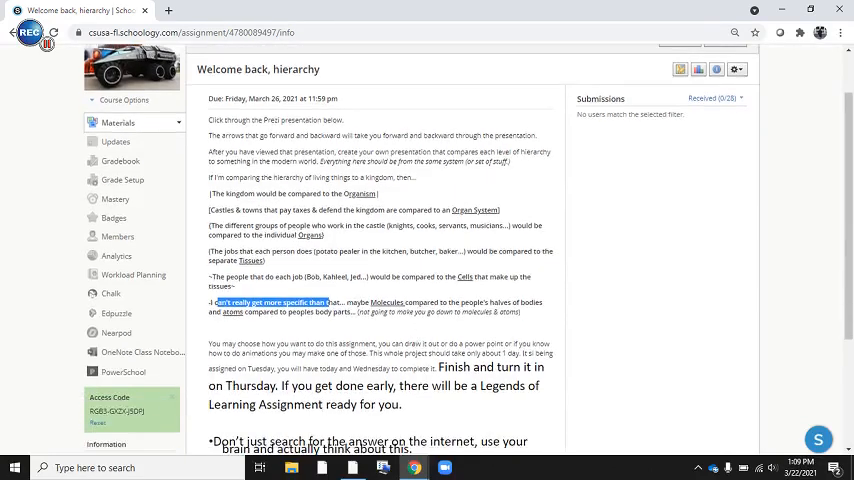
scroll(down, 3)
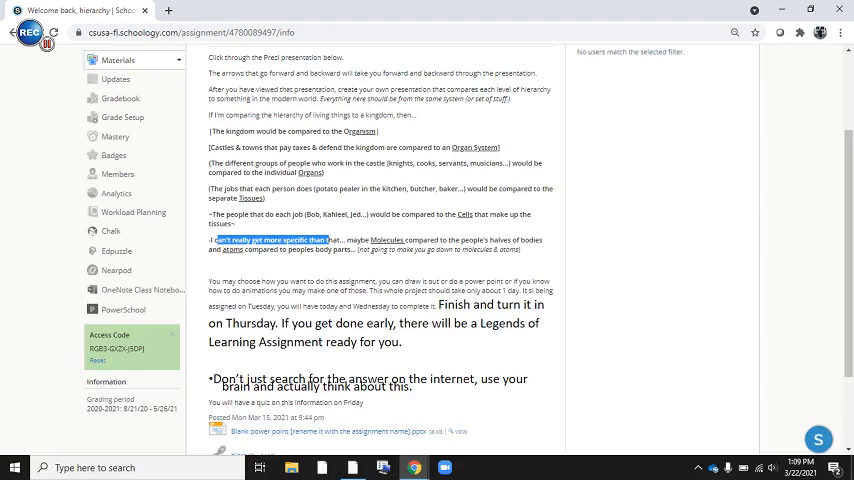
mouse_move(266, 300)
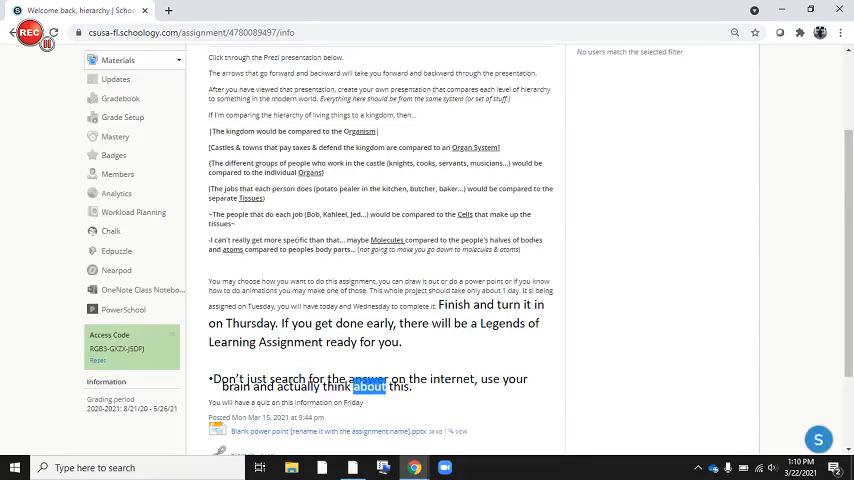
scroll(down, 3)
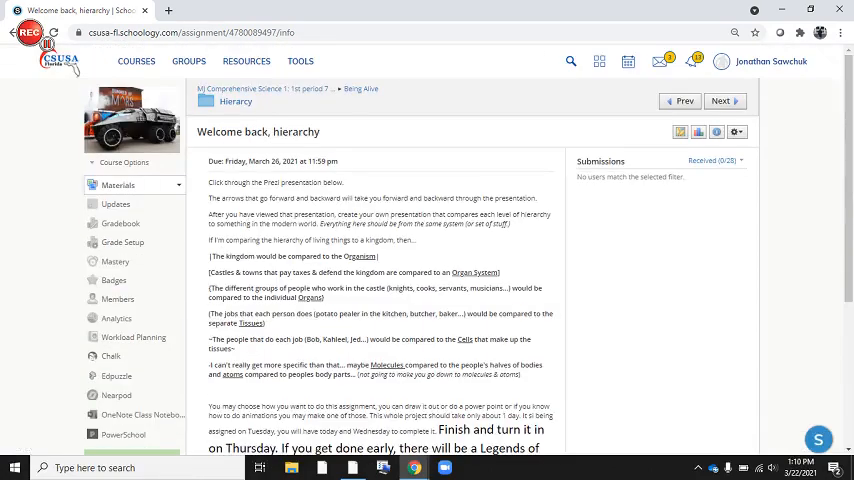
scroll(down, 3)
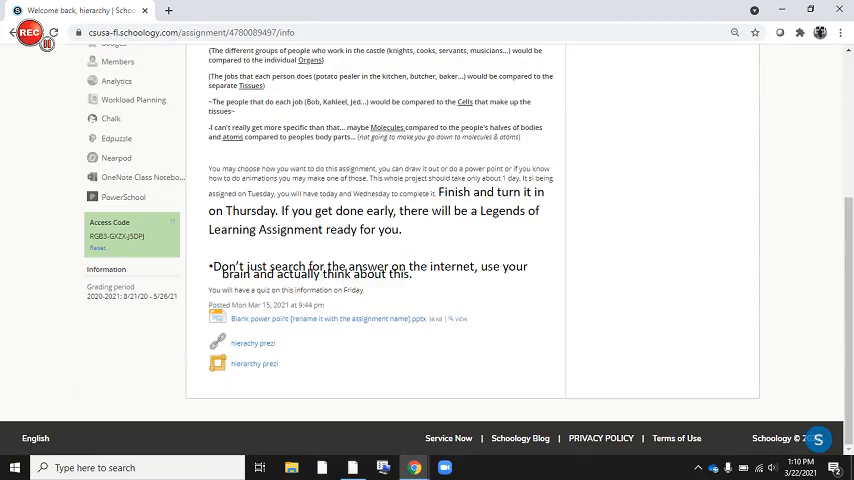
Present the Hierarchy of Living Things Prezi, advancing from Atoms through Molecules, Cells and Tissues.
click(254, 343)
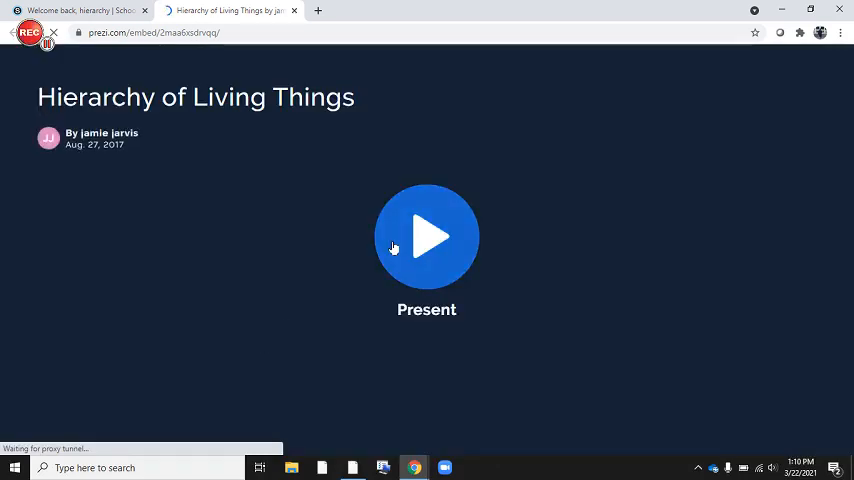
click(427, 237)
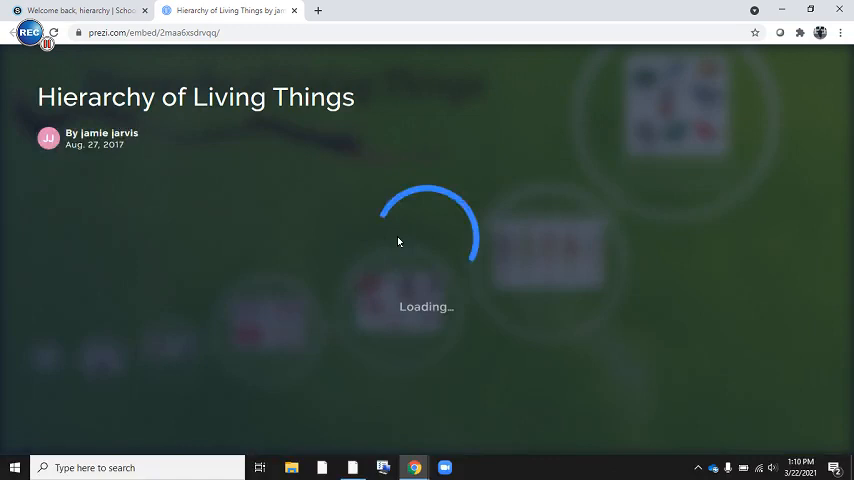
click(490, 445)
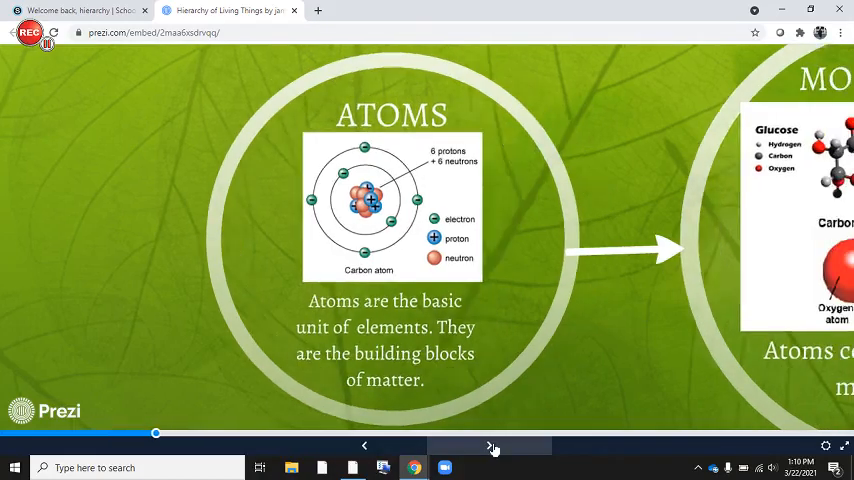
click(491, 445)
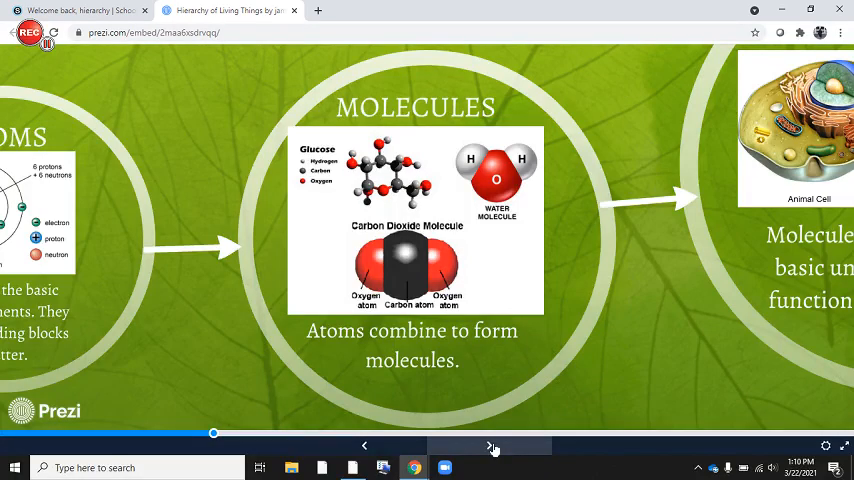
click(489, 446)
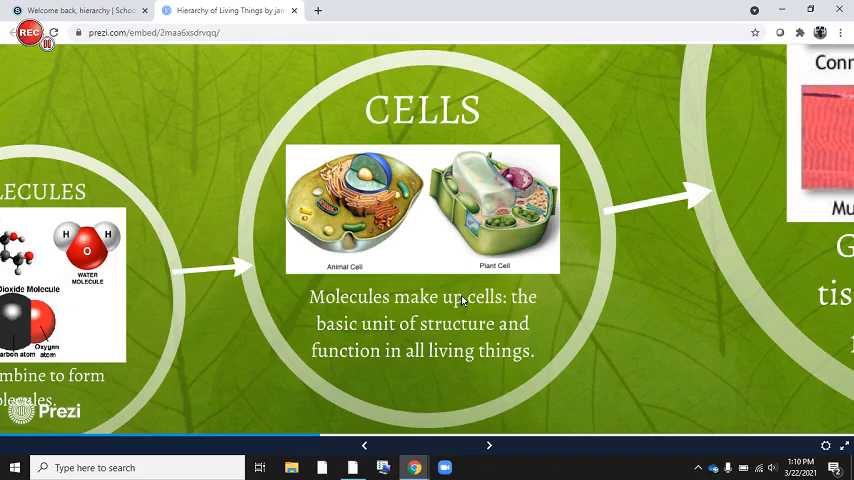
mouse_move(455, 411)
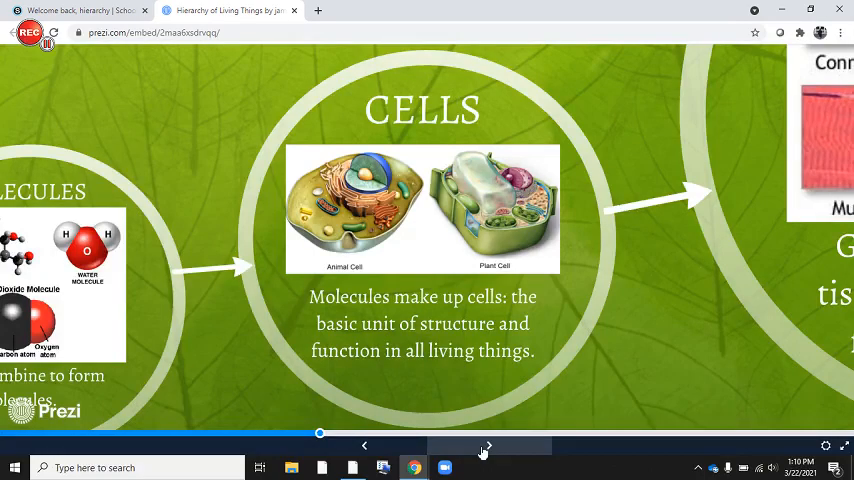
click(489, 445)
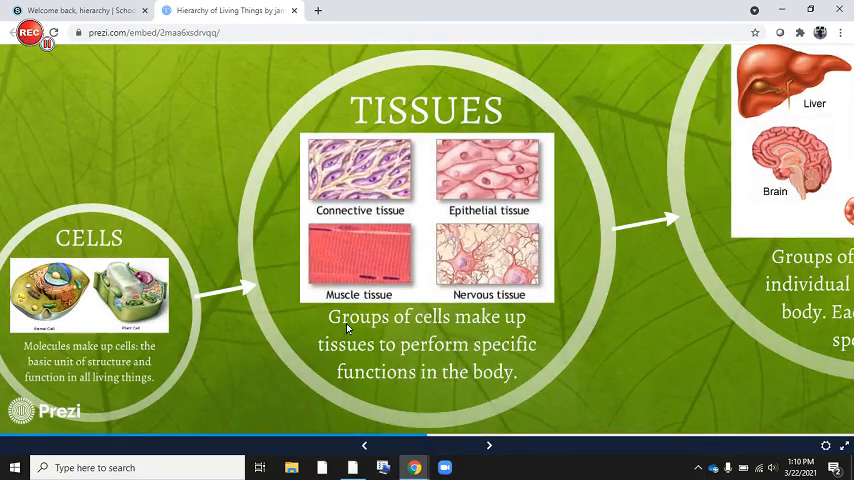
mouse_move(381, 358)
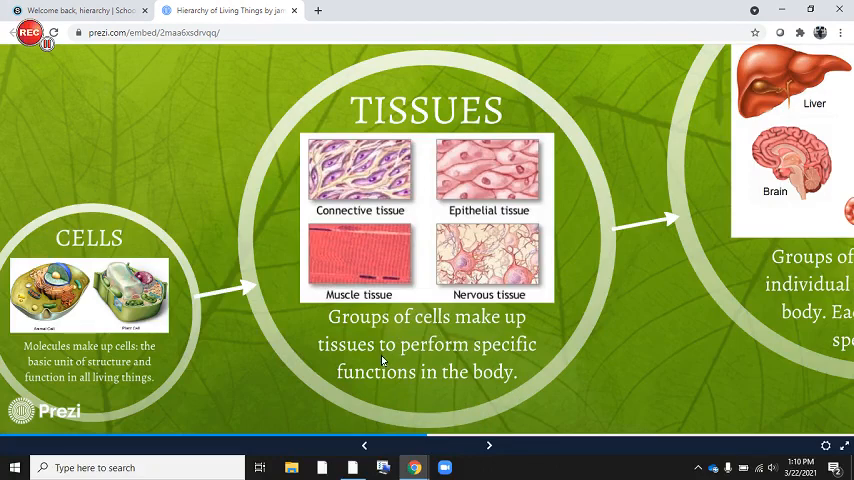
mouse_move(417, 360)
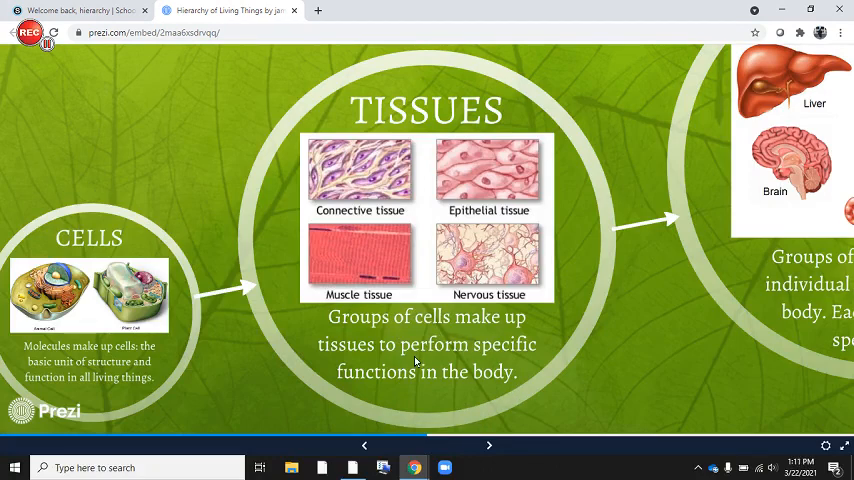
mouse_move(406, 382)
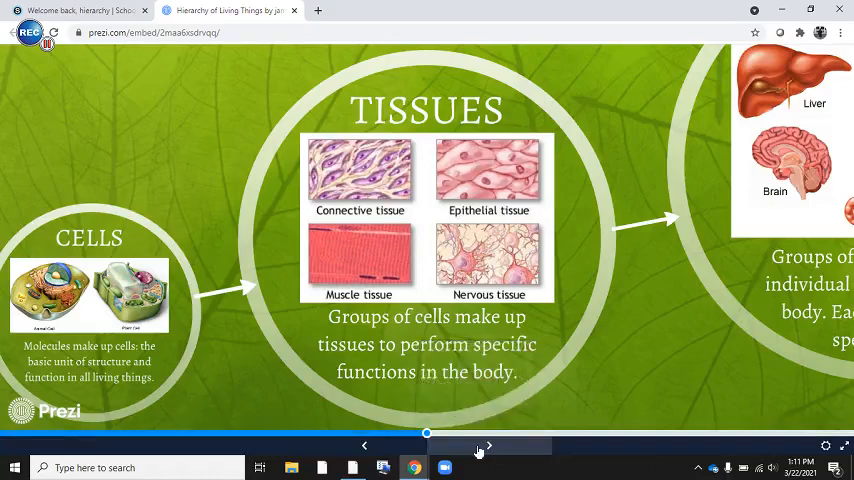
click(489, 446)
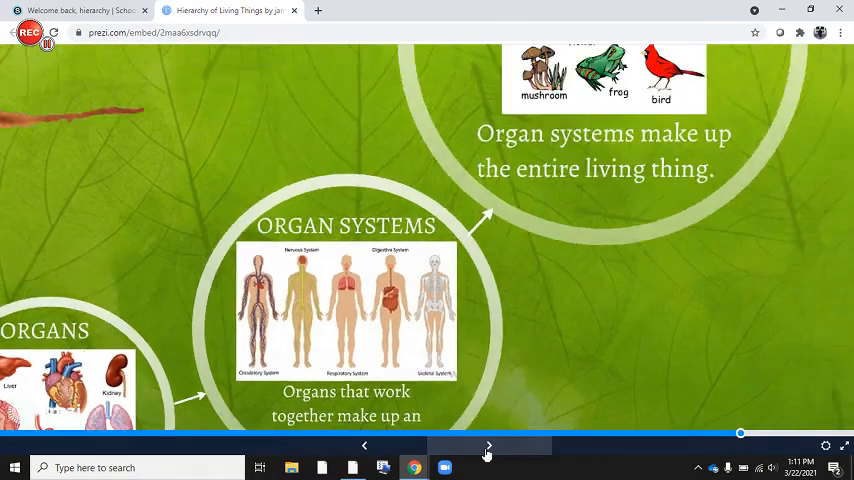
Advance the Prezi to Organism, then step back through Organ Systems and Organs to Atoms.
click(489, 445)
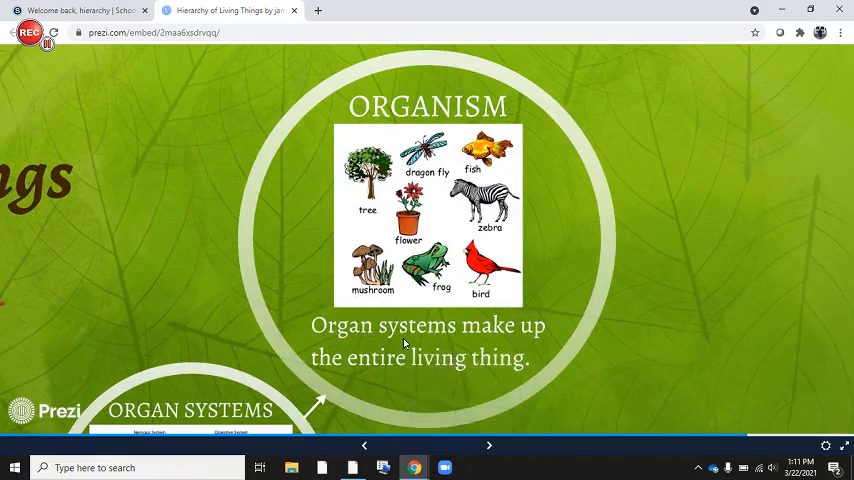
mouse_move(461, 331)
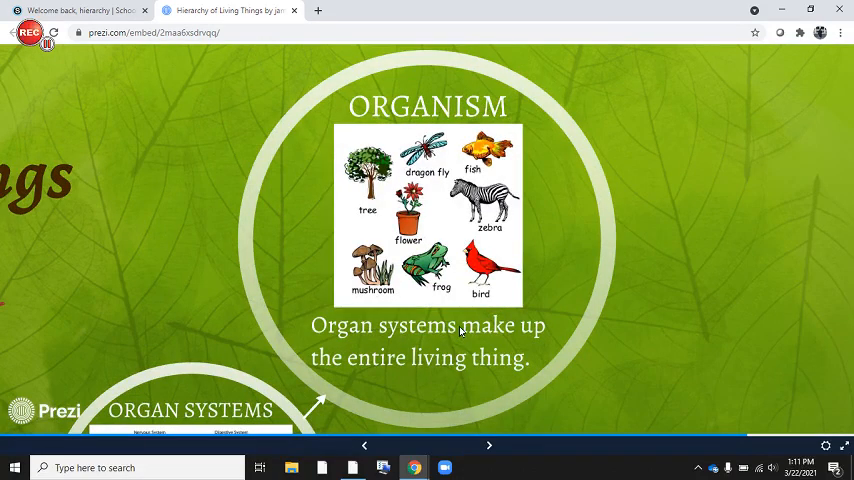
mouse_move(470, 337)
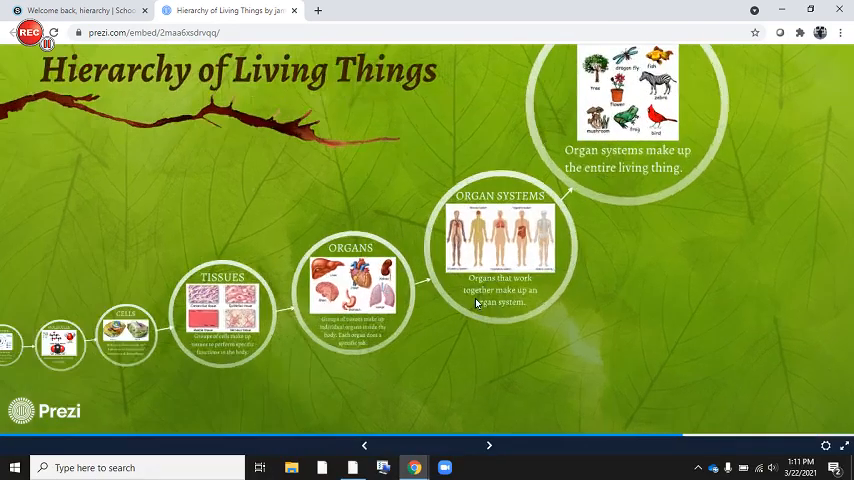
click(489, 445)
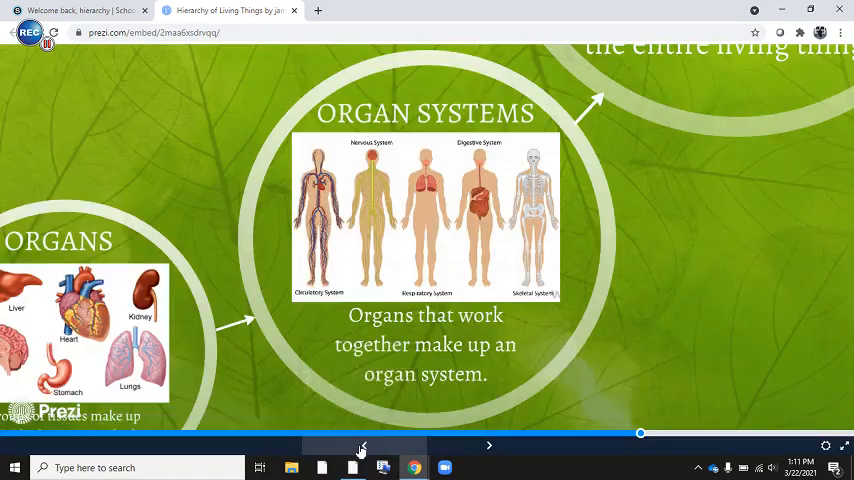
click(360, 445)
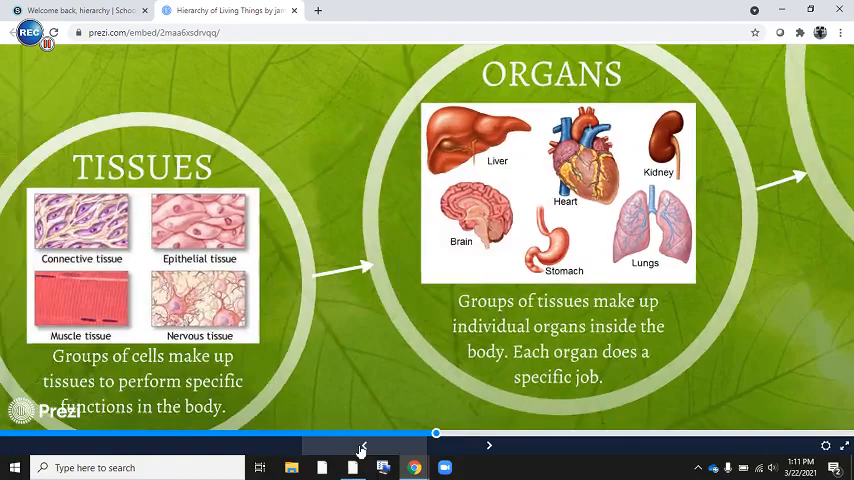
click(361, 445)
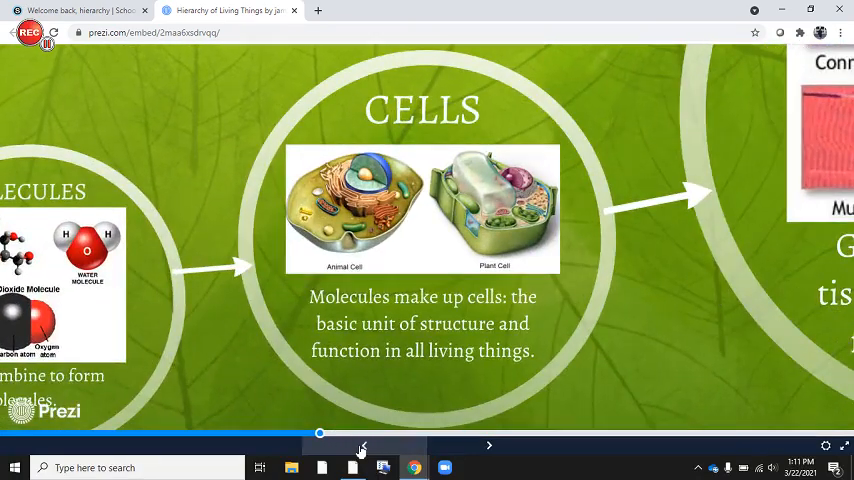
click(362, 445)
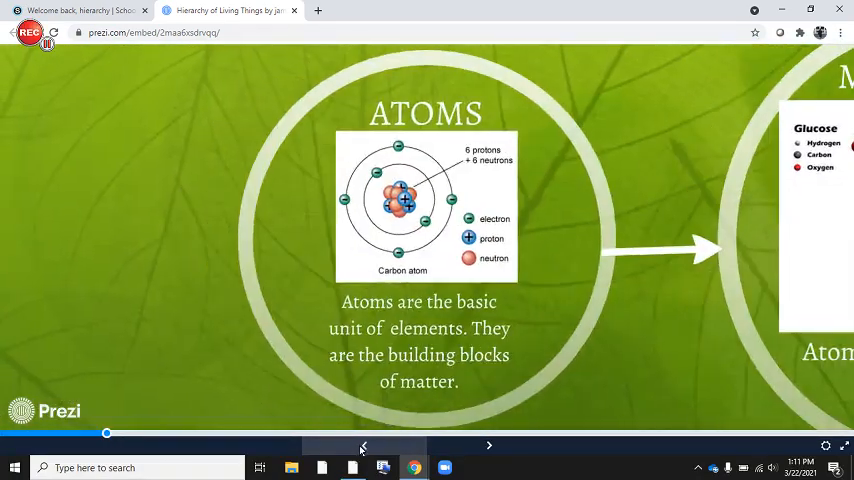
click(363, 445)
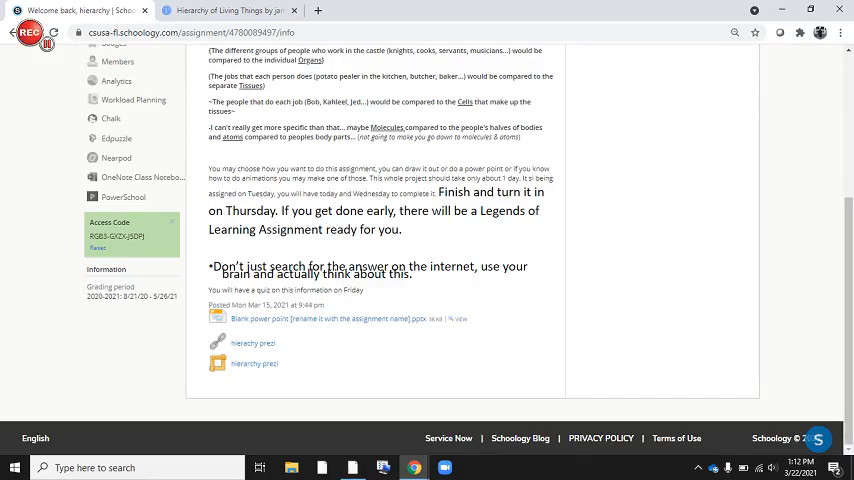
Download and open the Blank power point attachment and view its Instructions slide.
click(328, 318)
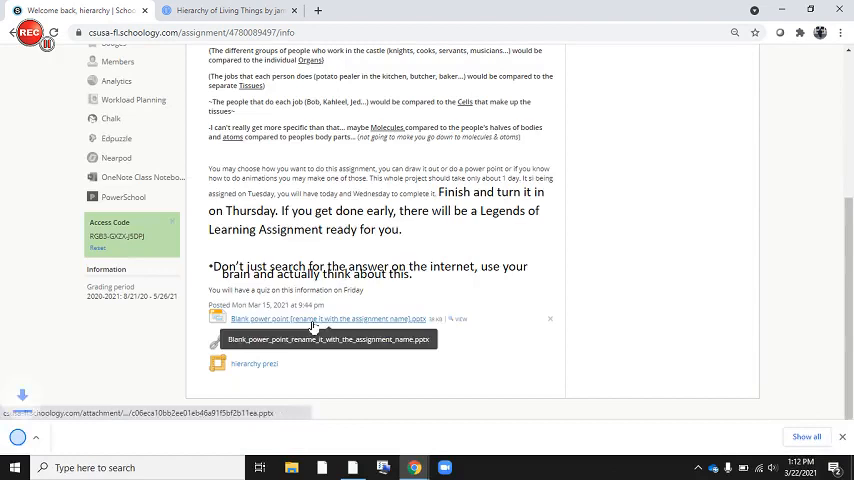
click(328, 318)
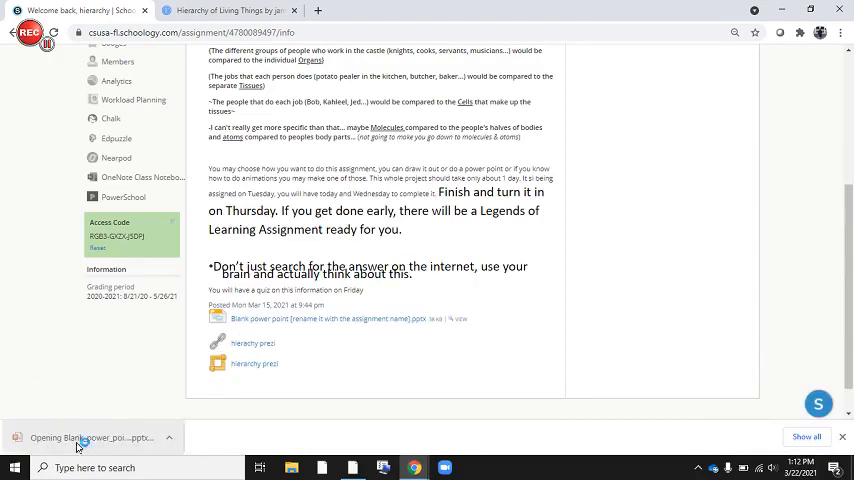
click(90, 437)
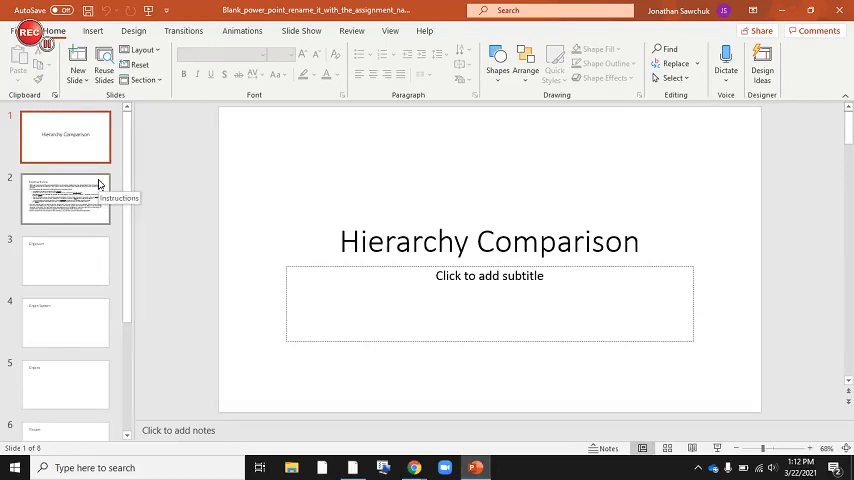
click(65, 197)
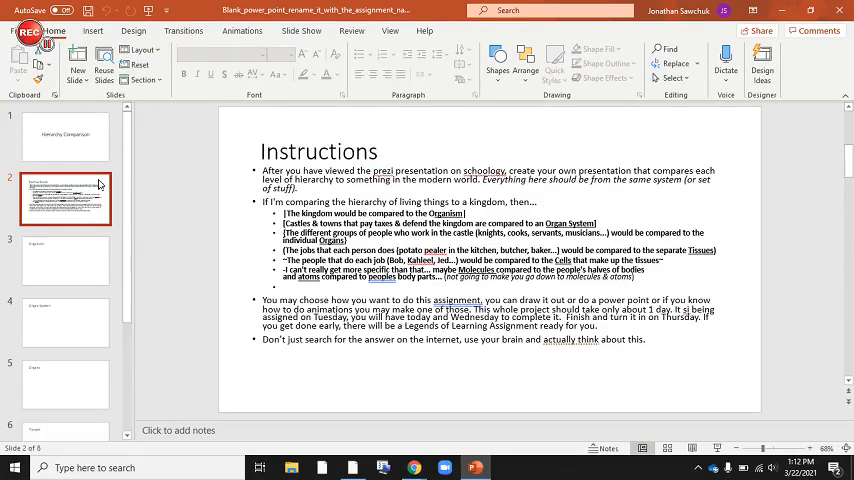
mouse_move(3, 285)
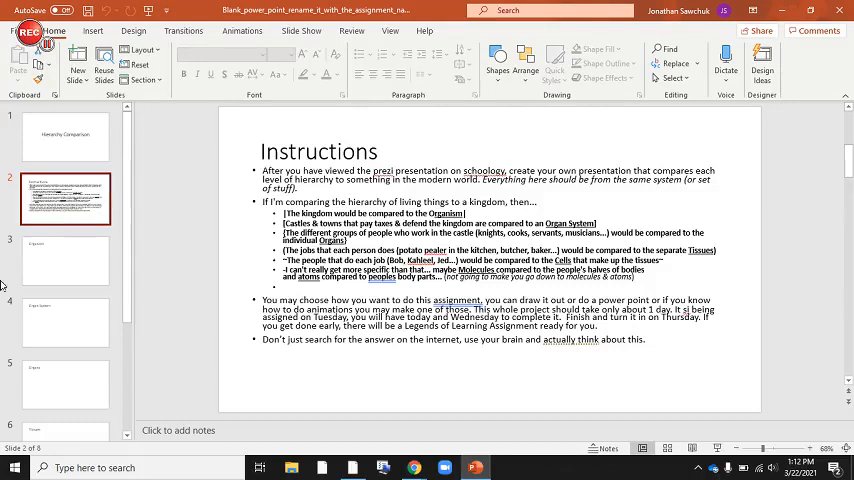
mouse_move(95, 265)
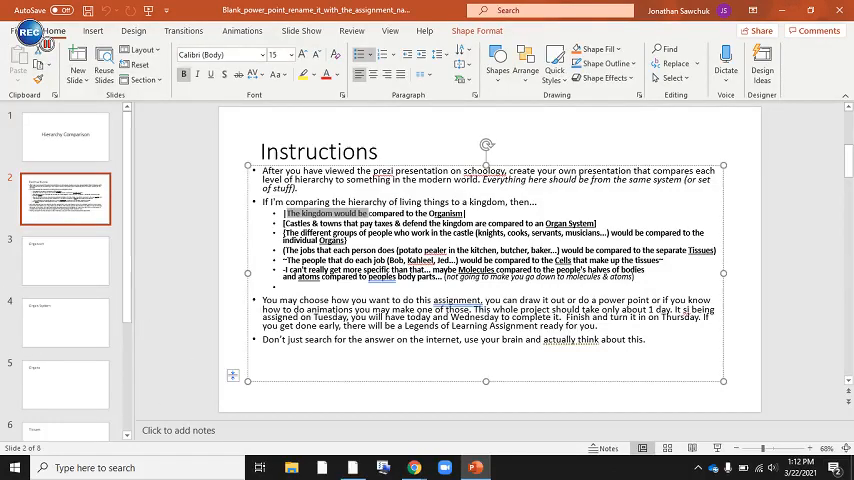
Extend slide 3's title to 'Organism is like a Kingdom with different parts inside of it.'.
click(64, 260)
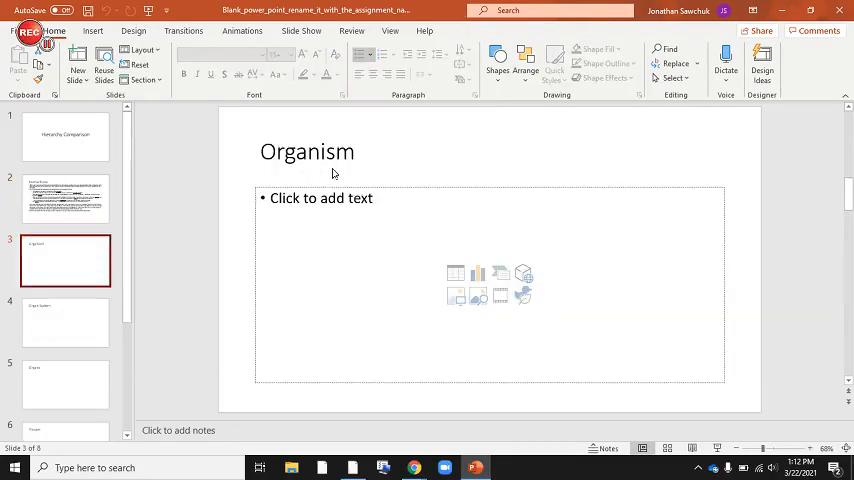
click(307, 152)
text( |)
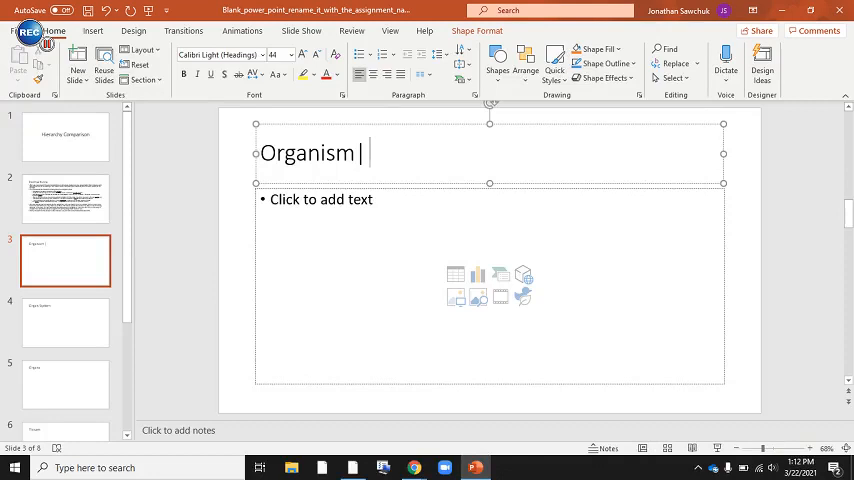
text(is like a King)
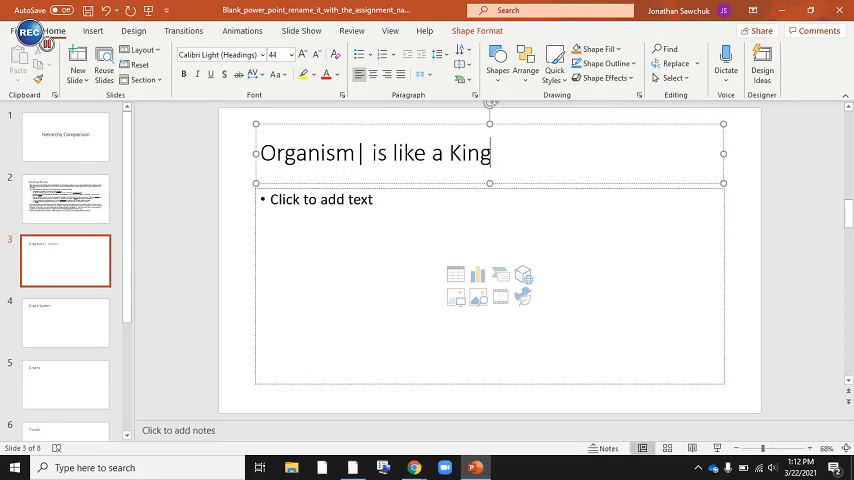
text(dom)
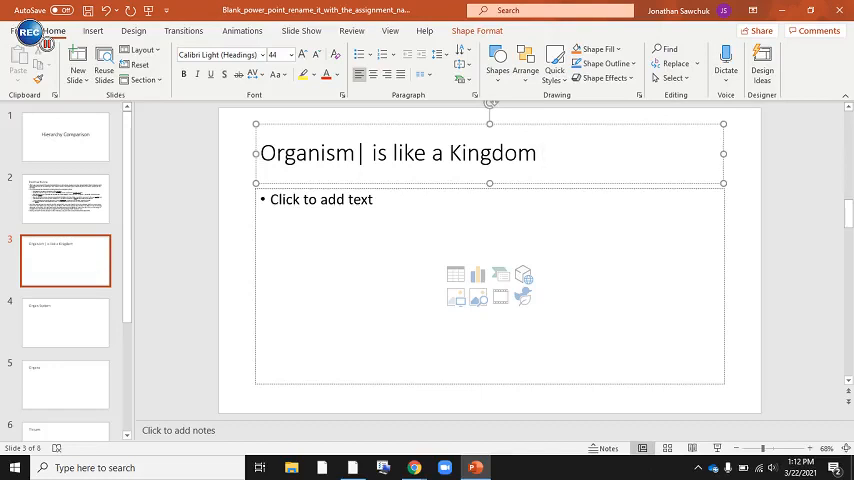
text(with different)
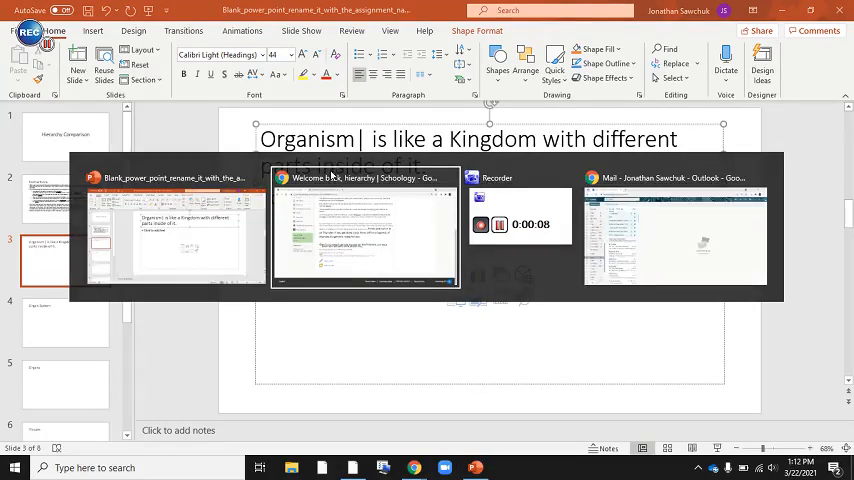
Search Google Images for medieval kingdoms and copy the kingdom landscape picture.
click(363, 230)
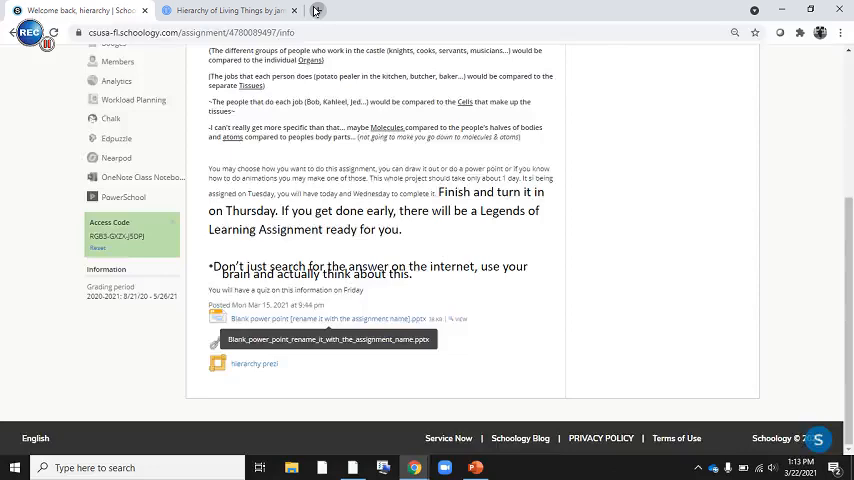
text(kingdom mideavieiavl)
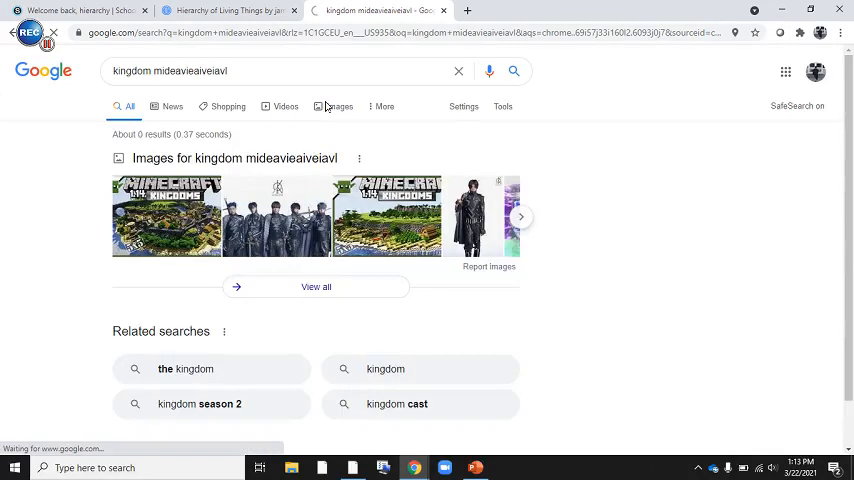
click(339, 106)
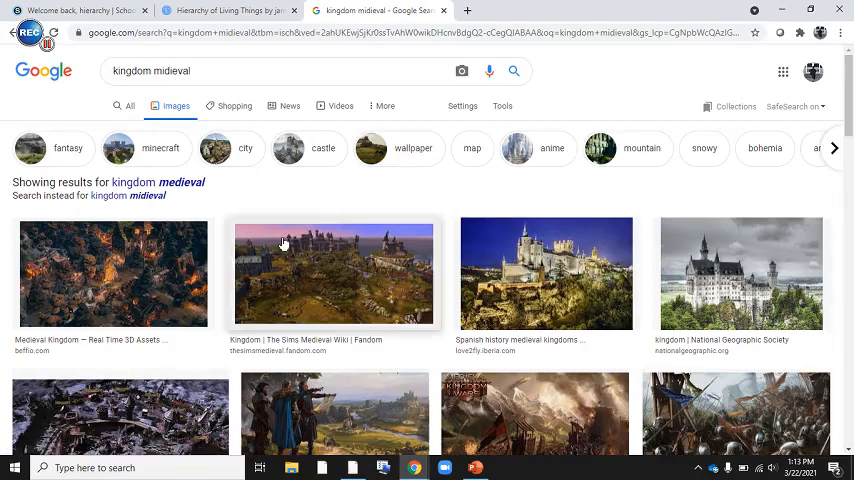
scroll(down, 3)
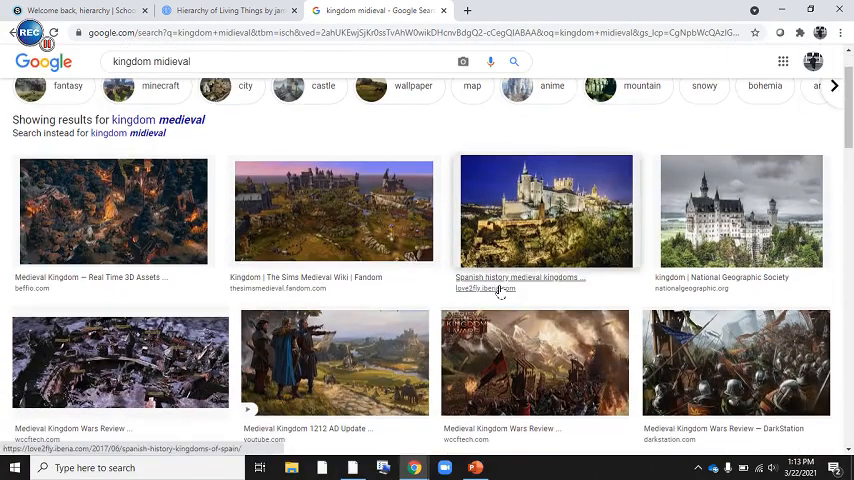
click(333, 210)
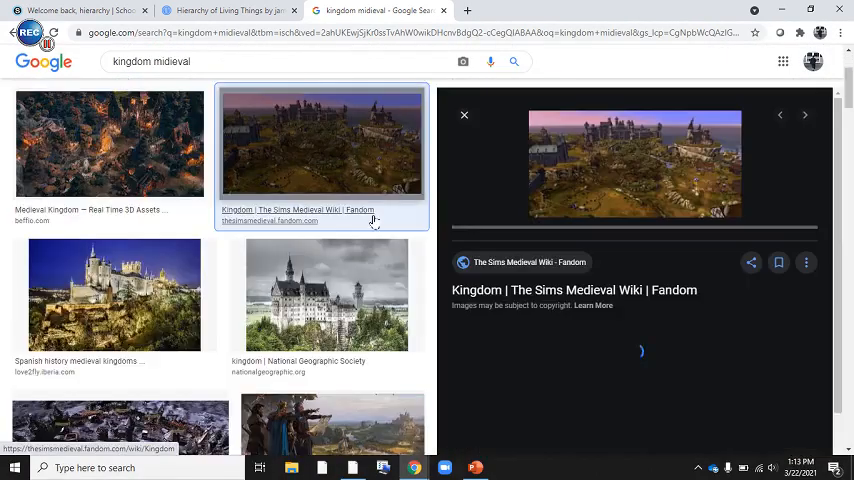
right_click(634, 163)
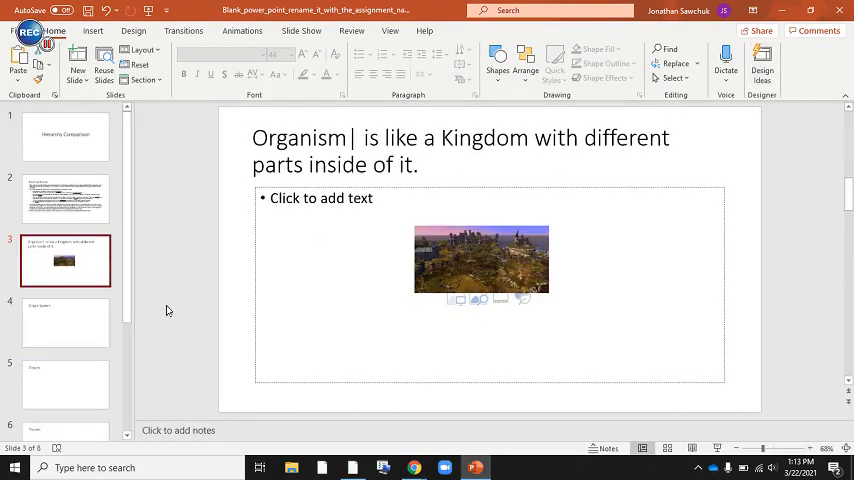
Add '|Different Castles &' to the Organ System slide title and preview the Medieval Kingdom Wars image.
click(65, 322)
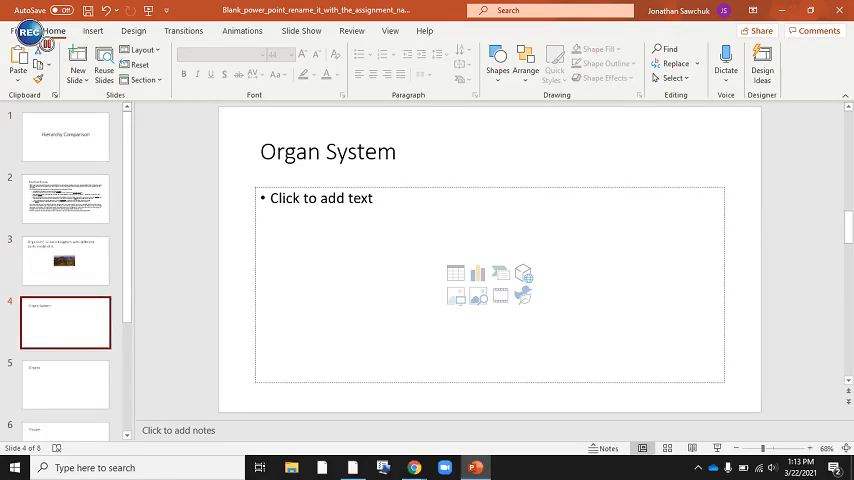
click(327, 152)
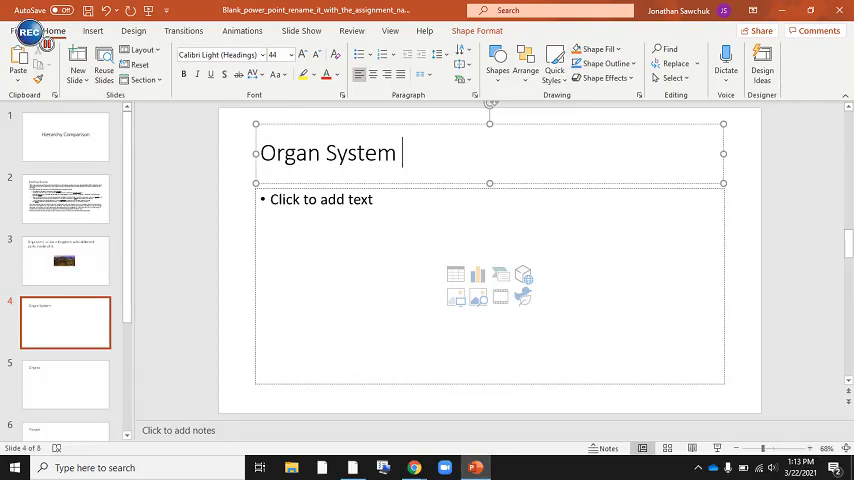
text(|Different)
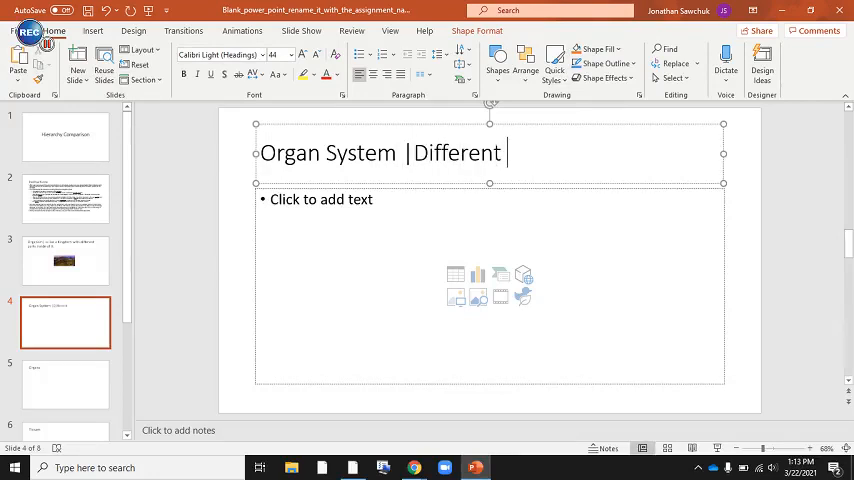
text(Castles &)
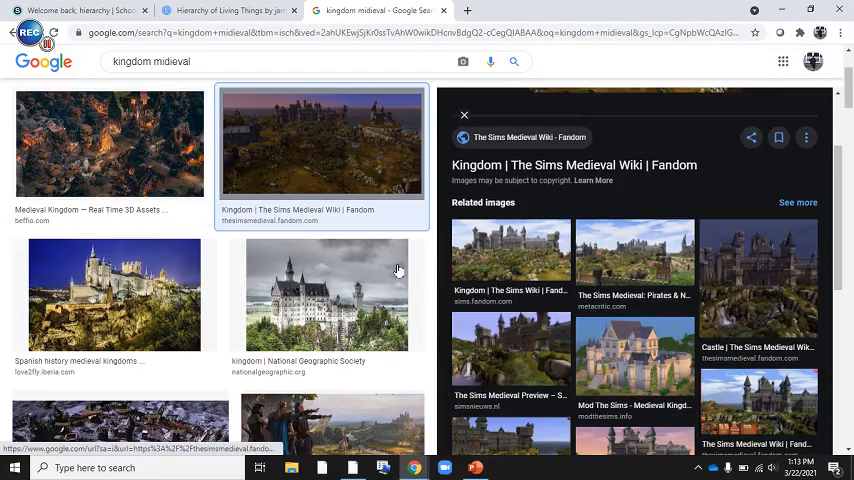
click(325, 293)
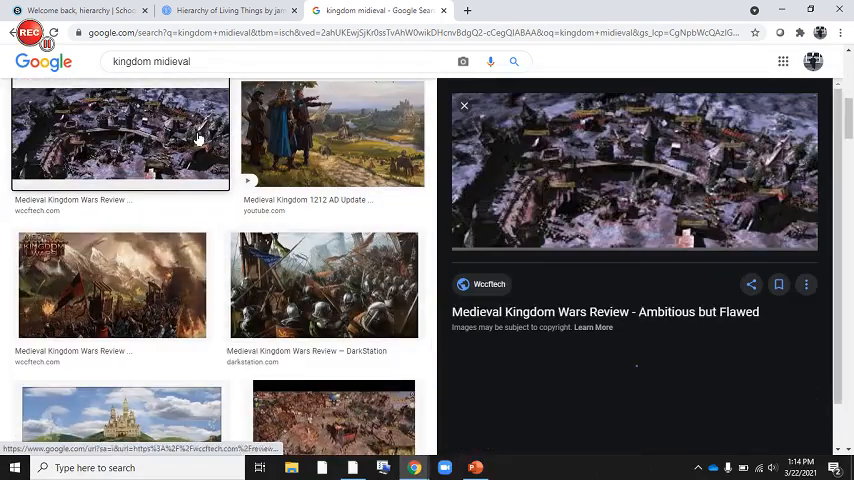
Copy the Medieval Kingdom Wars picture from the image results.
scroll(down, 3)
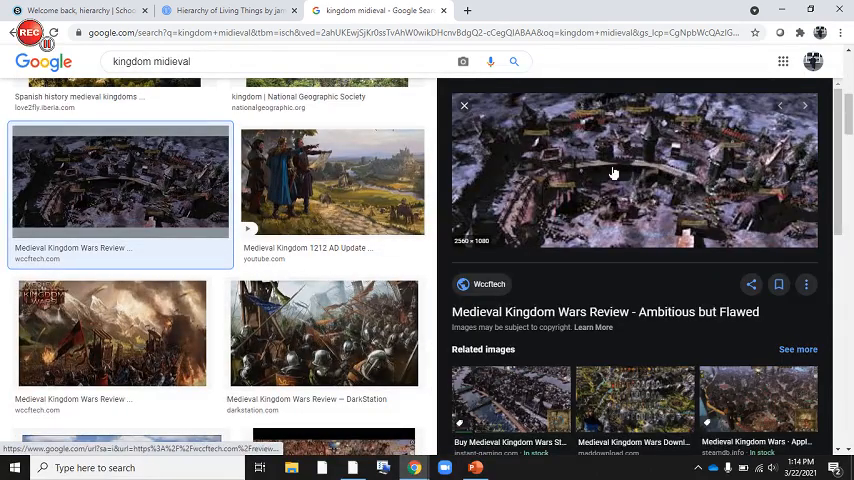
mouse_move(650, 179)
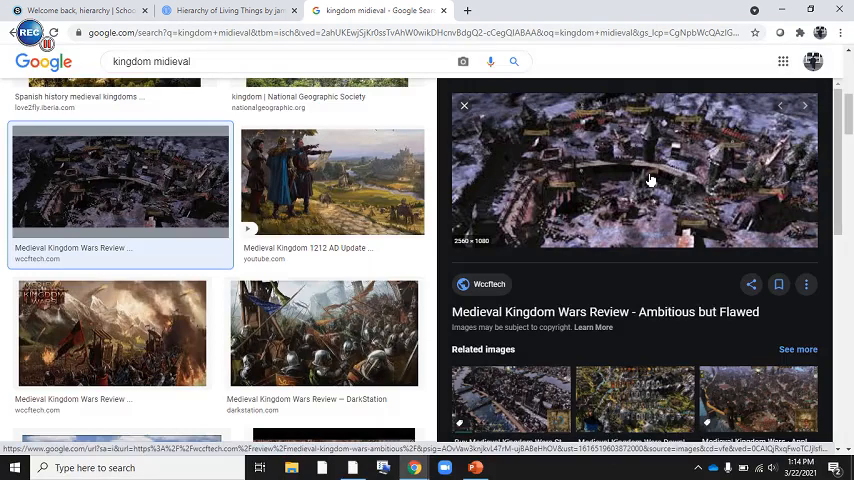
mouse_move(848, 383)
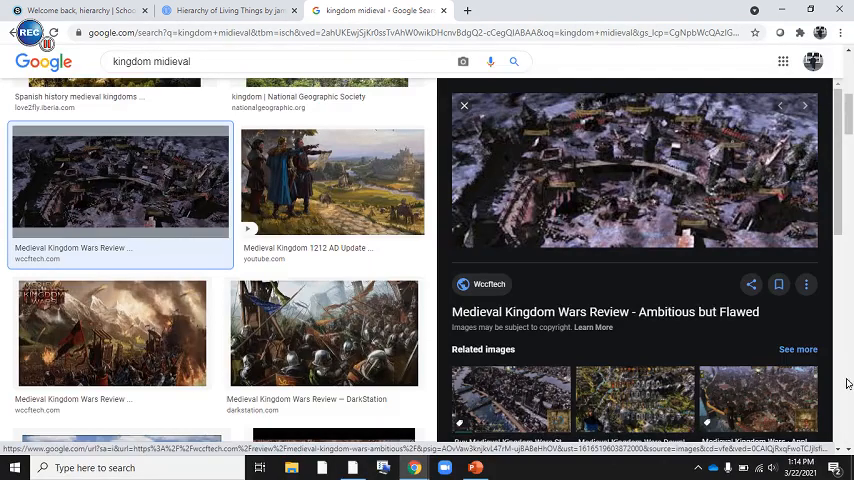
right_click(635, 170)
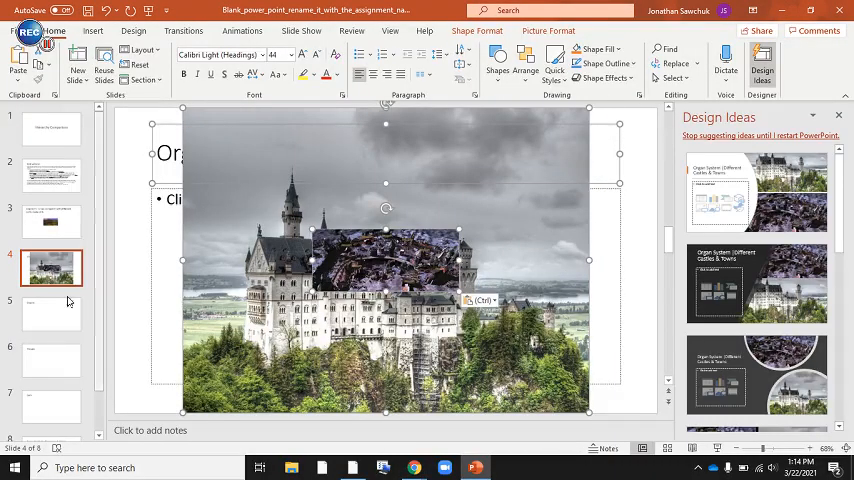
Add '| Groups of people working in castle' to the Organs slide title.
click(51, 313)
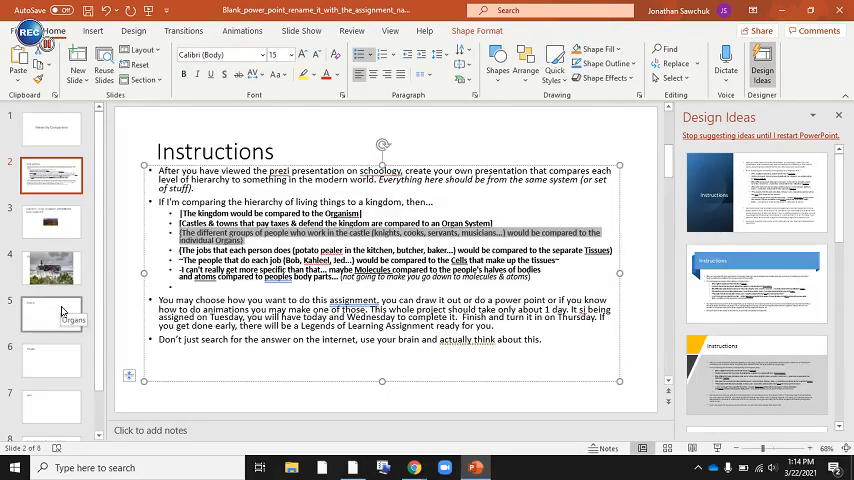
click(50, 313)
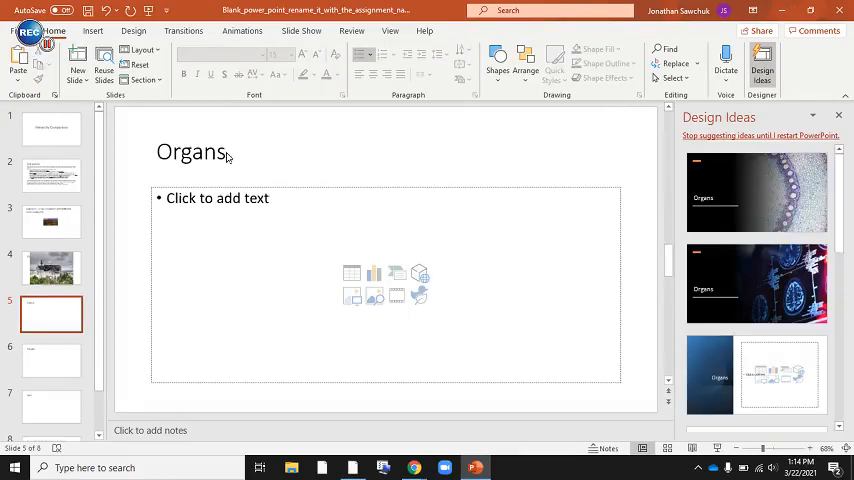
text(Grou)
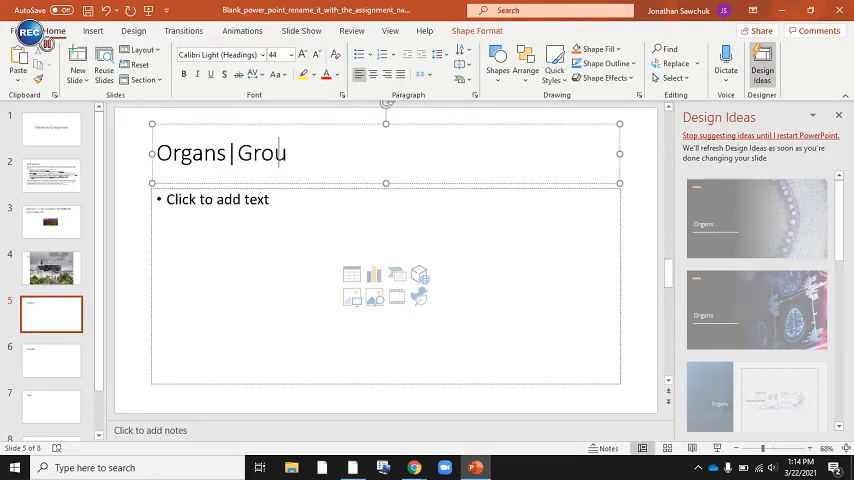
text(ps of people working in)
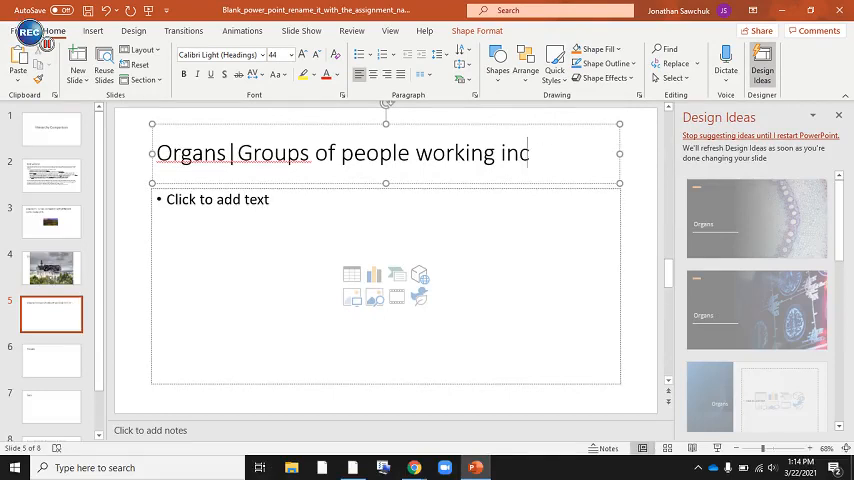
text(castle)
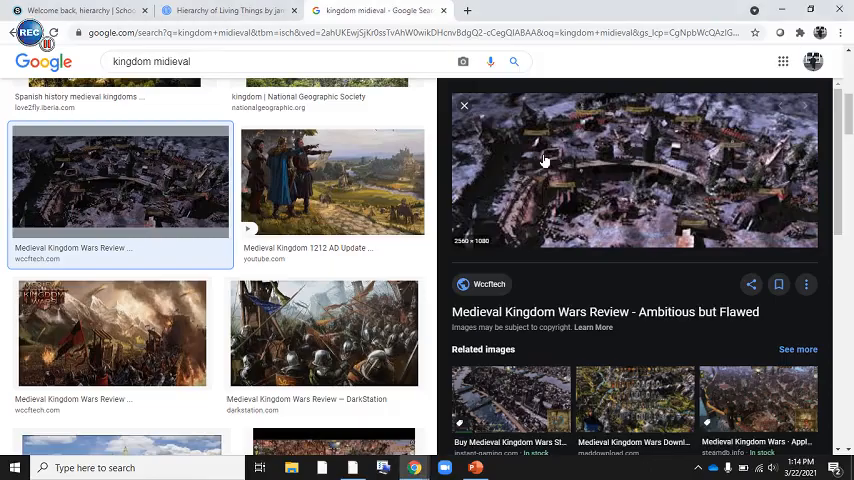
Search Google Images for 'medieval farmer' and copy the medieval peasant crowd photo.
double_click(131, 61)
text( farm)
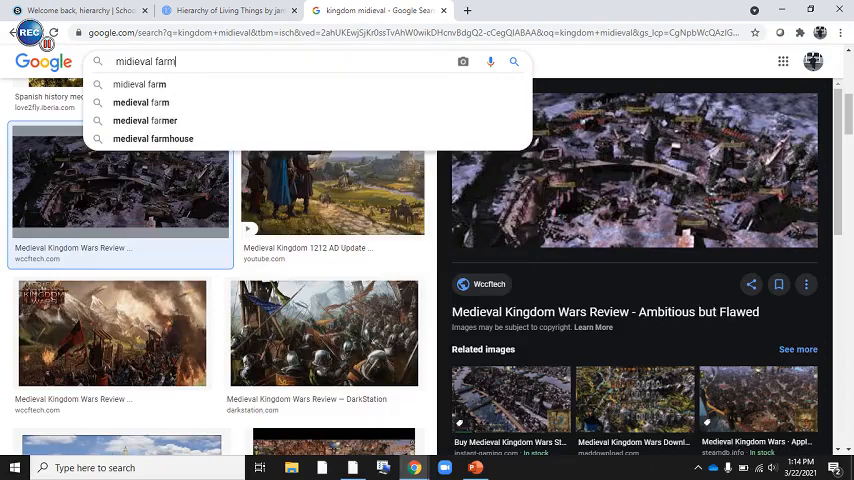
click(145, 120)
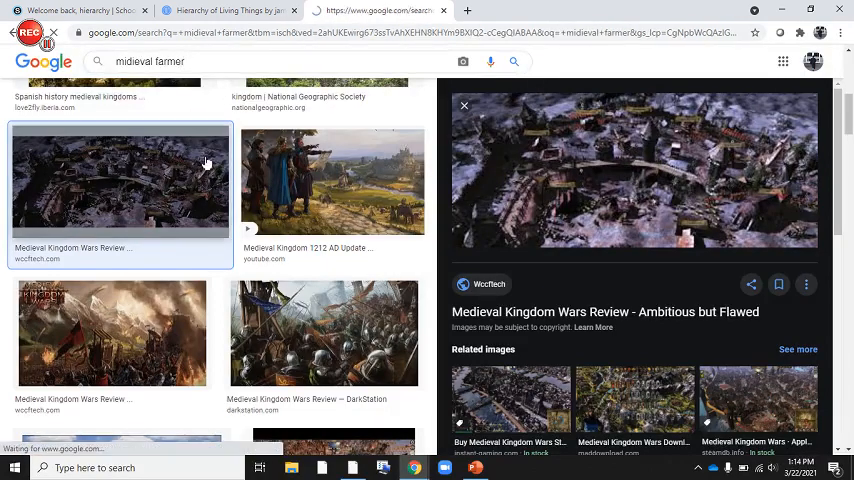
click(464, 105)
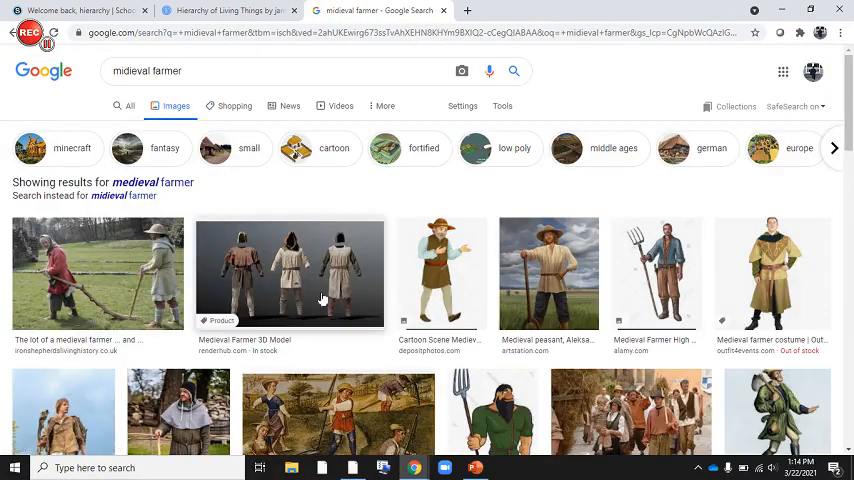
mouse_move(260, 290)
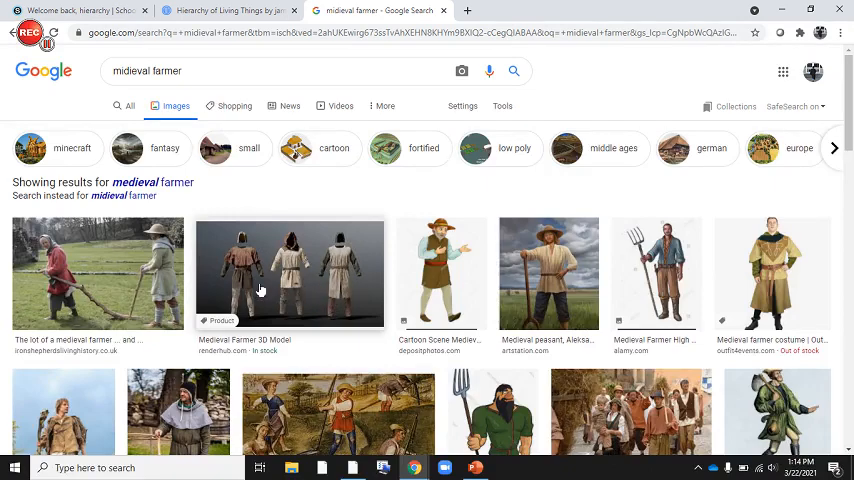
scroll(down, 3)
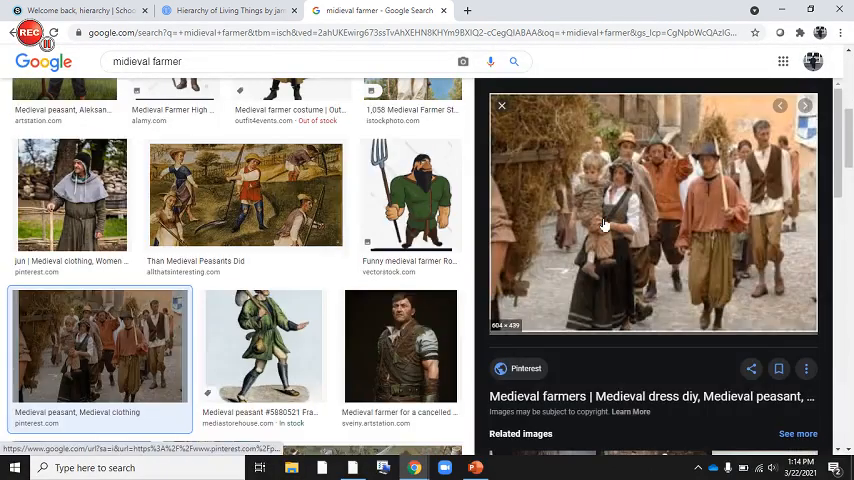
right_click(604, 224)
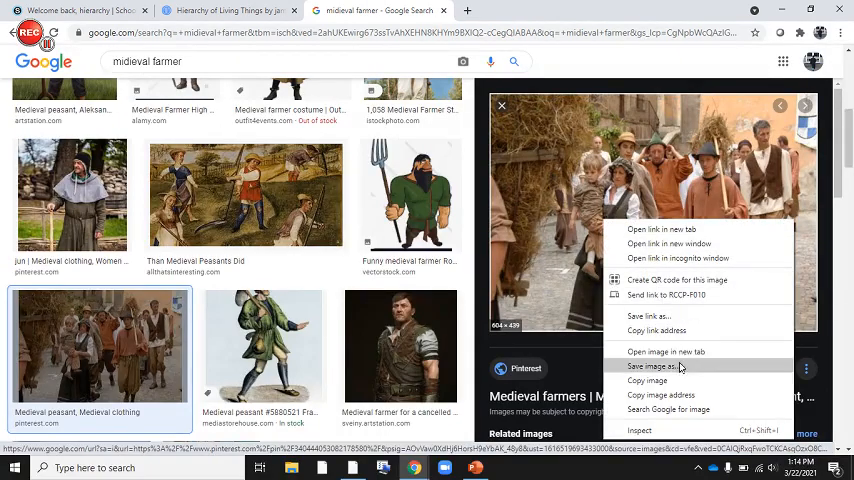
click(595, 330)
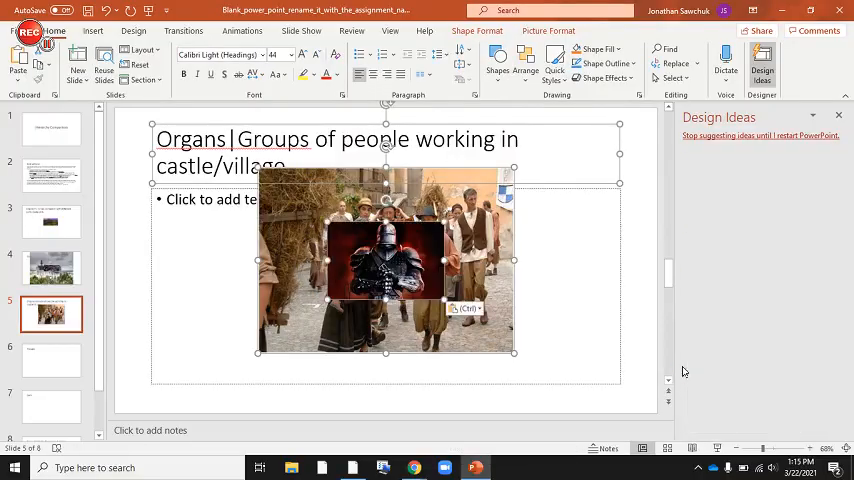
Add knight and medieval cooking pictures beside the peasant photo on the Organs slide, then go to Tissues.
click(413, 467)
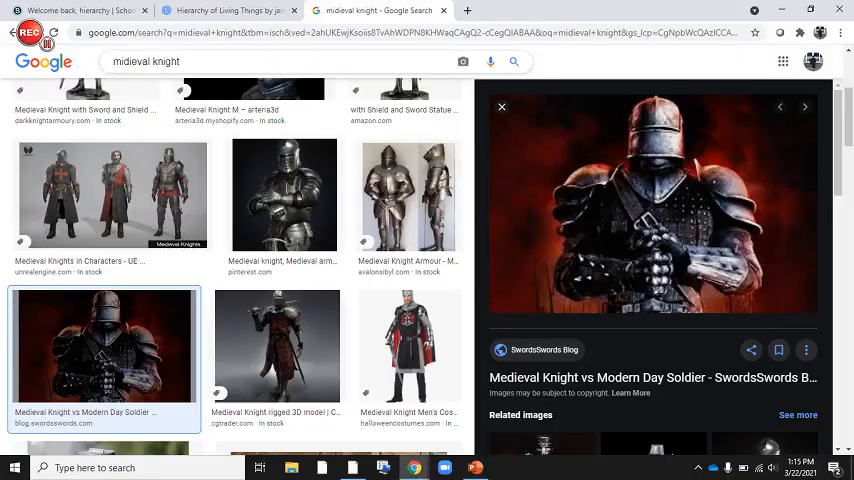
double_click(166, 61)
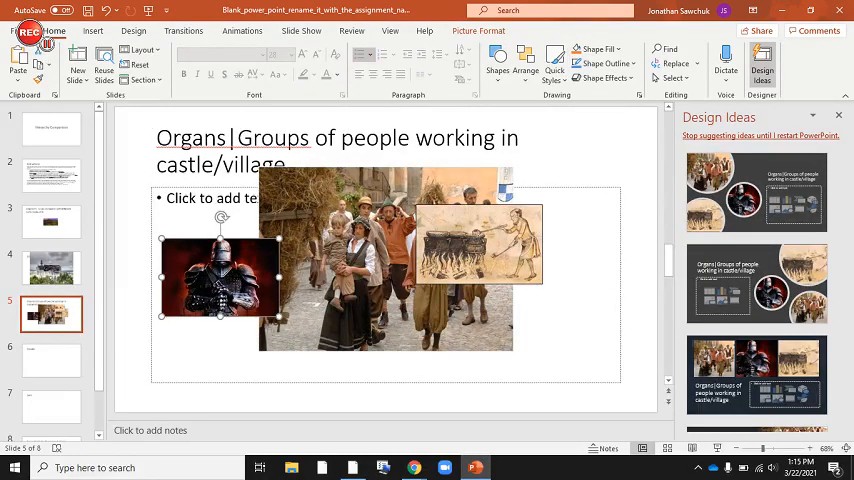
click(51, 360)
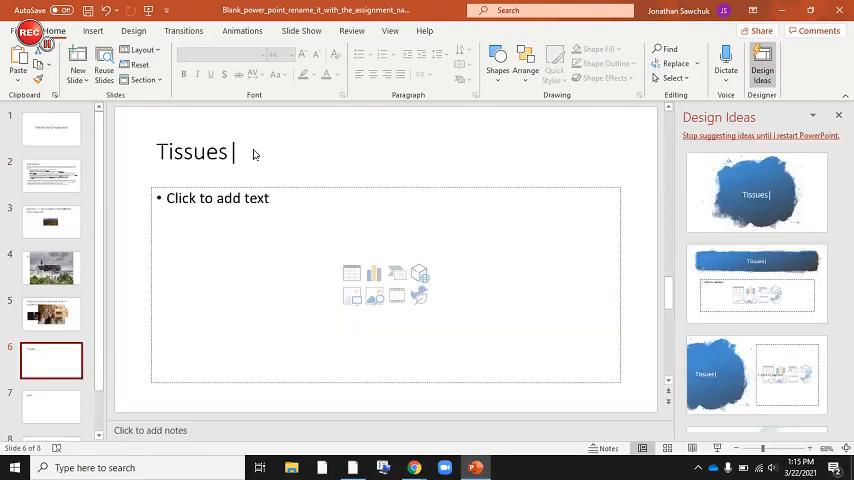
Extend the slide 6 title to 'Tissues | Individual people doing the jobs'.
text(|Indi)
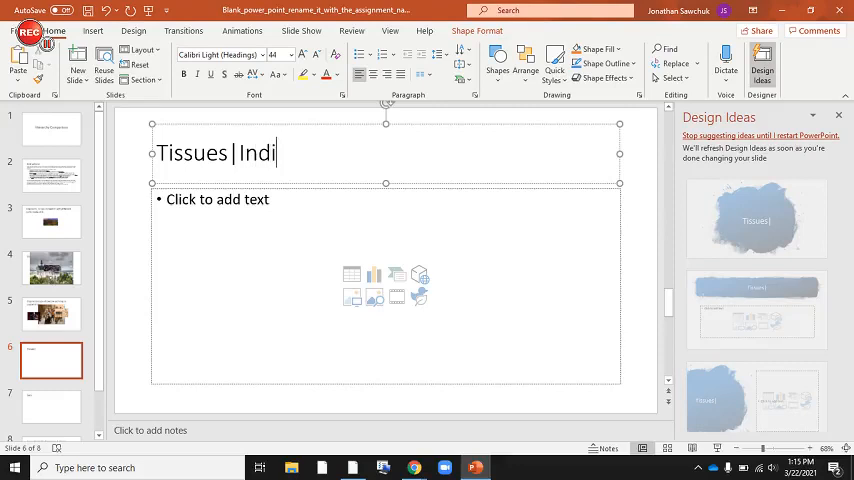
text(vidual people)
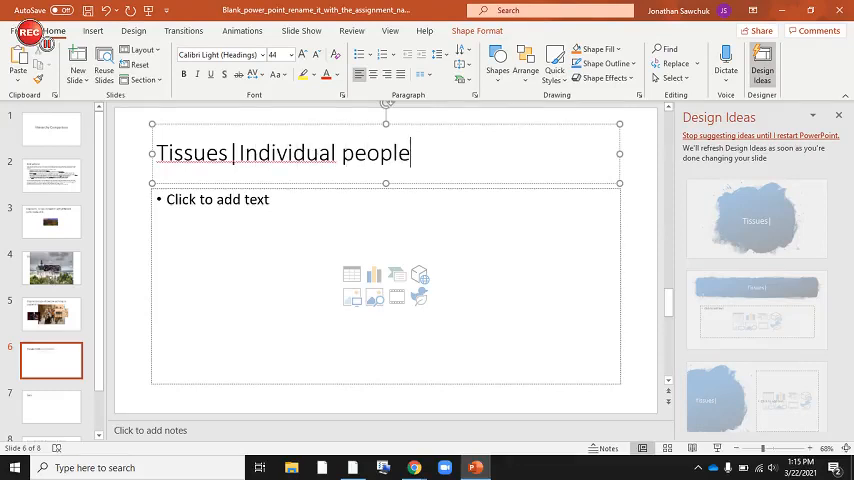
text(doing the job)
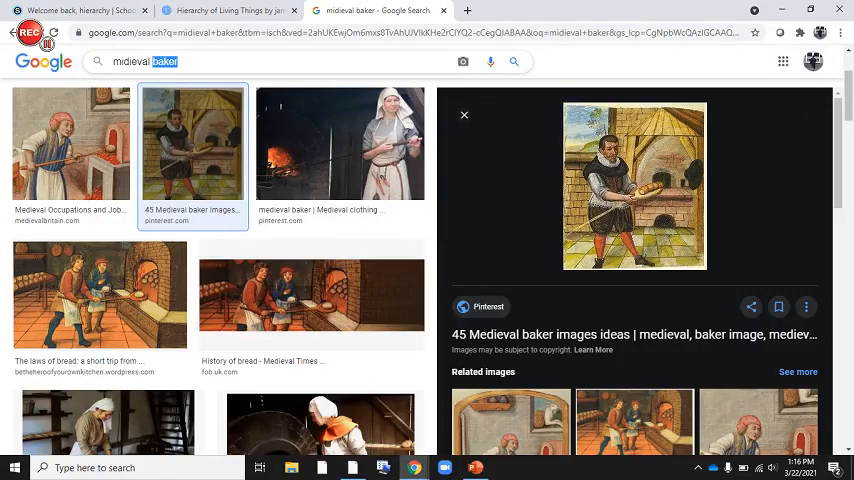
Search 'medieval stable guy' and copy the stable-boy photo with the horse.
text(midieval stable guy)
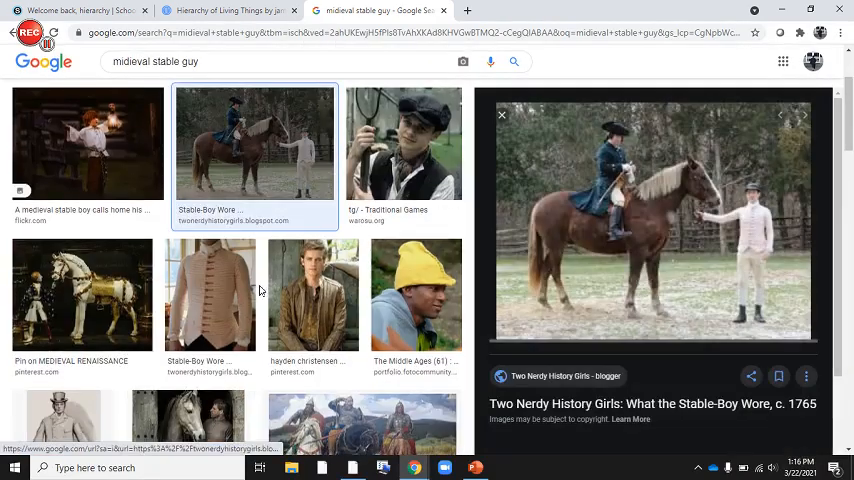
right_click(650, 220)
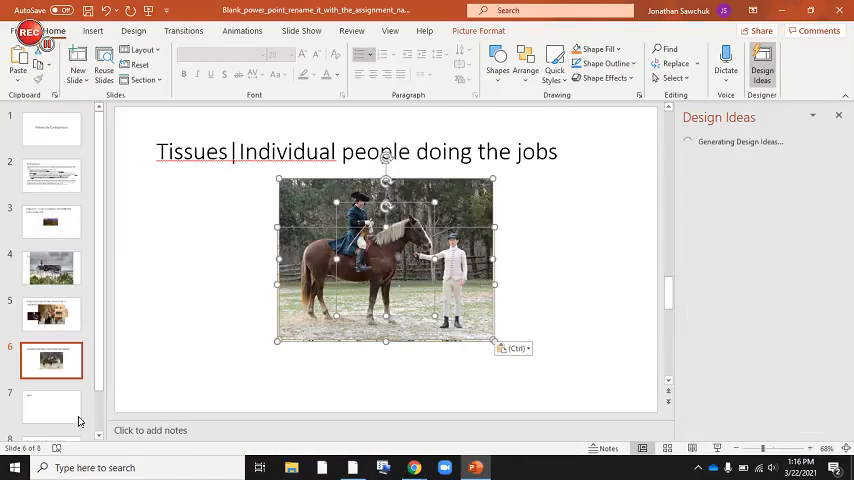
Title slide 7 'Cells | Individual people', briefly checking the slide 2 instructions.
click(50, 405)
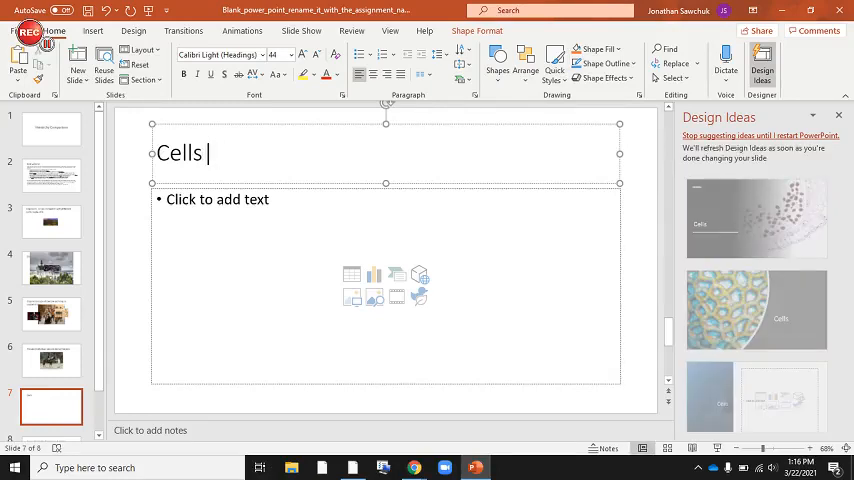
text(Individual people)
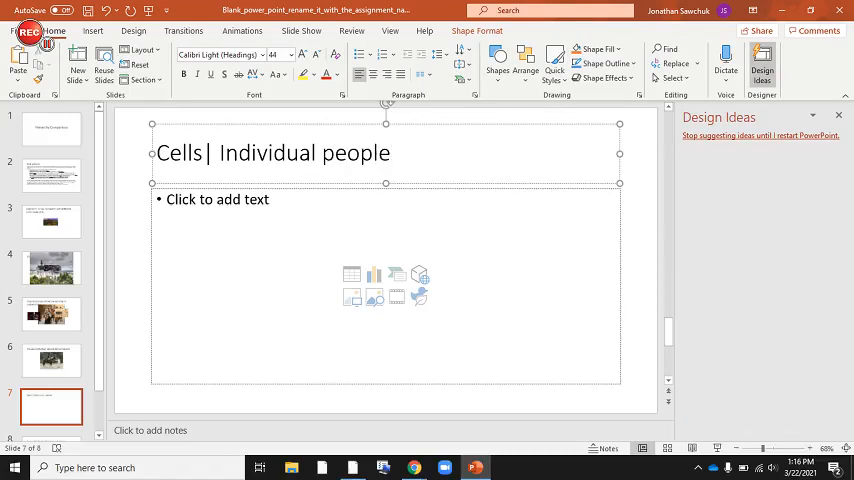
click(50, 174)
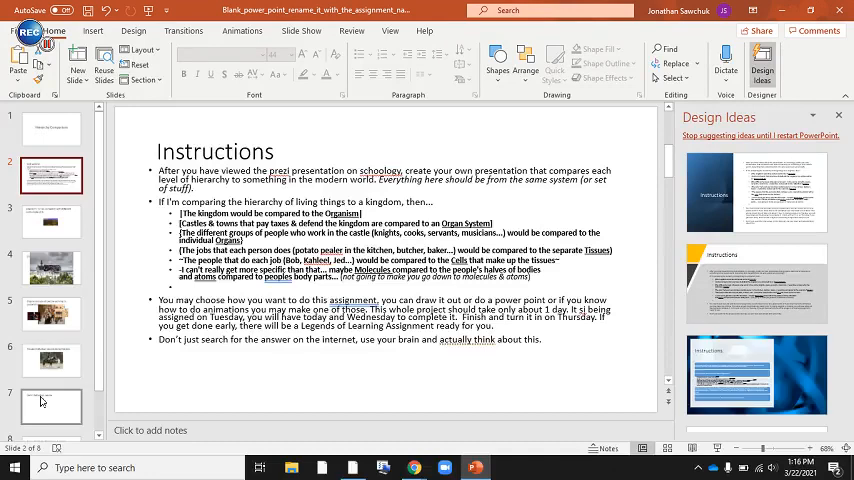
click(50, 405)
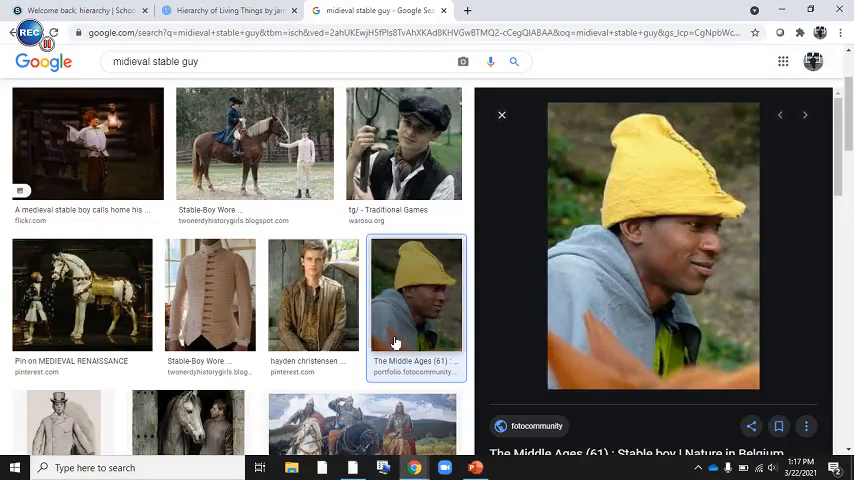
Copy the yellow-hat stable-boy image and paste it onto slide 7.
scroll(down, 3)
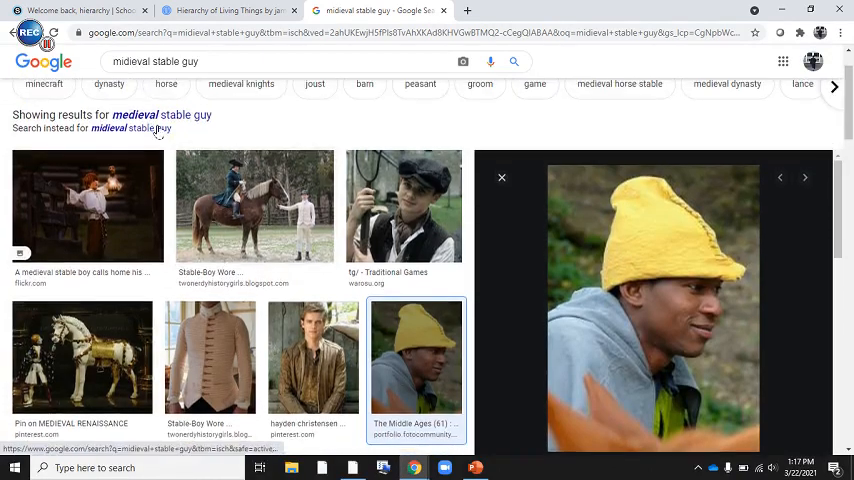
double_click(175, 61)
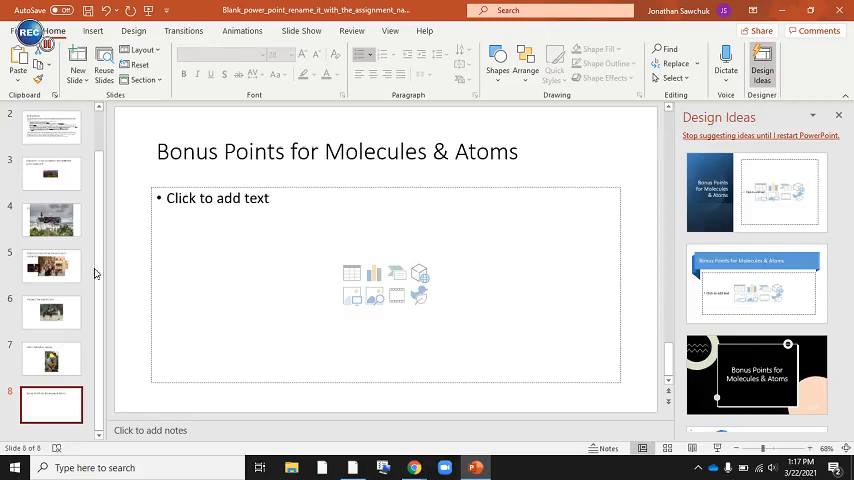
Review the Organism and Bonus Points slides in PowerPoint.
click(51, 219)
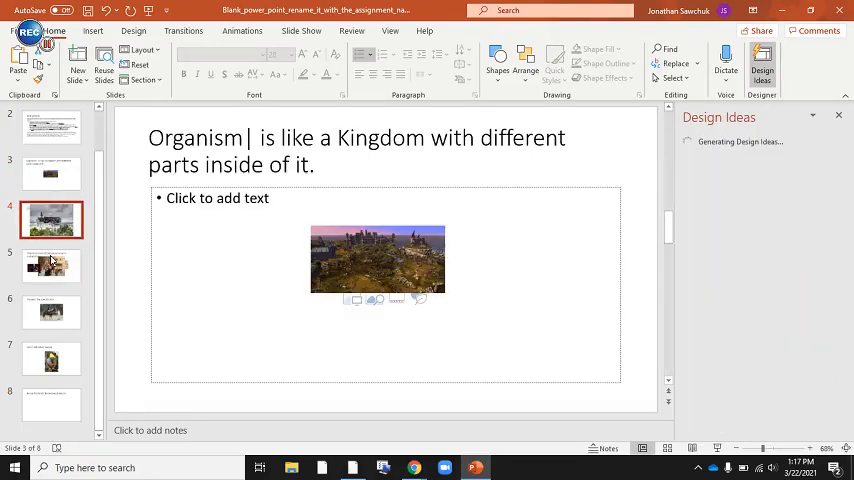
click(51, 358)
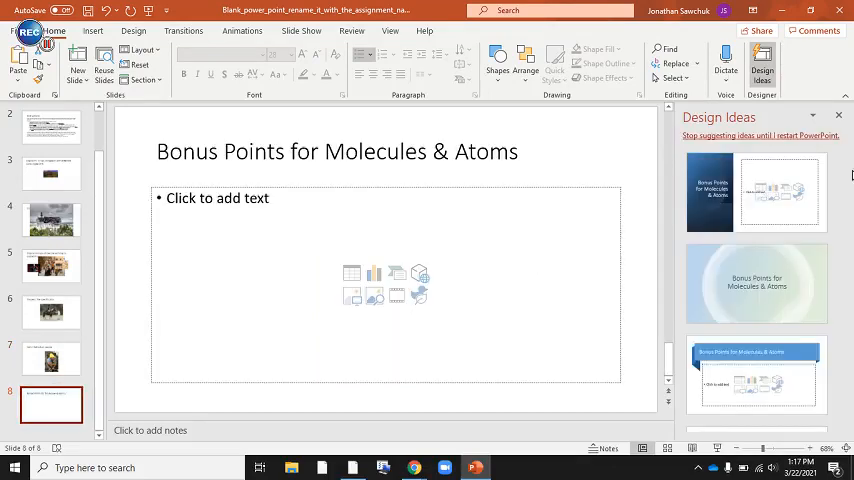
click(838, 115)
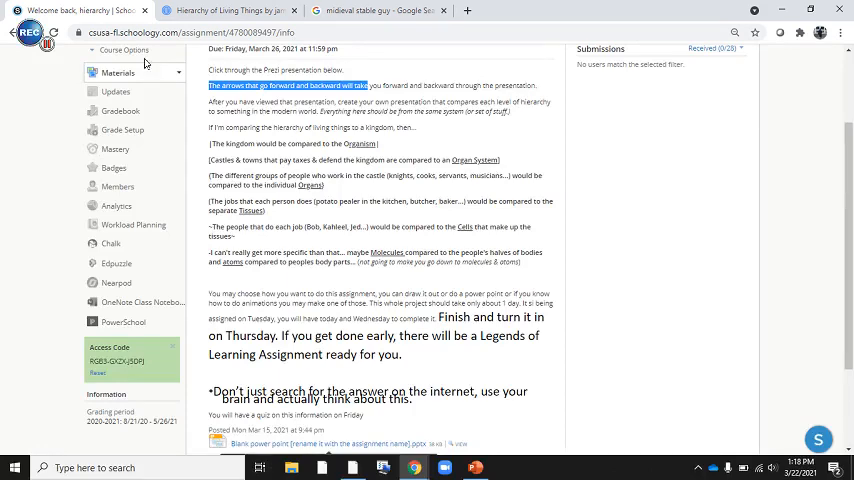
Glance at the Hierarchy of Living Things Prezi, then return to the Schoology assignment page.
click(230, 10)
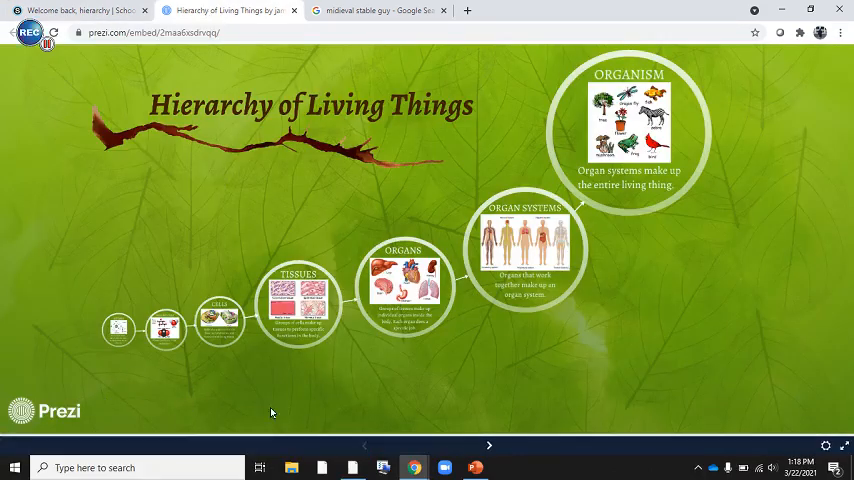
click(75, 11)
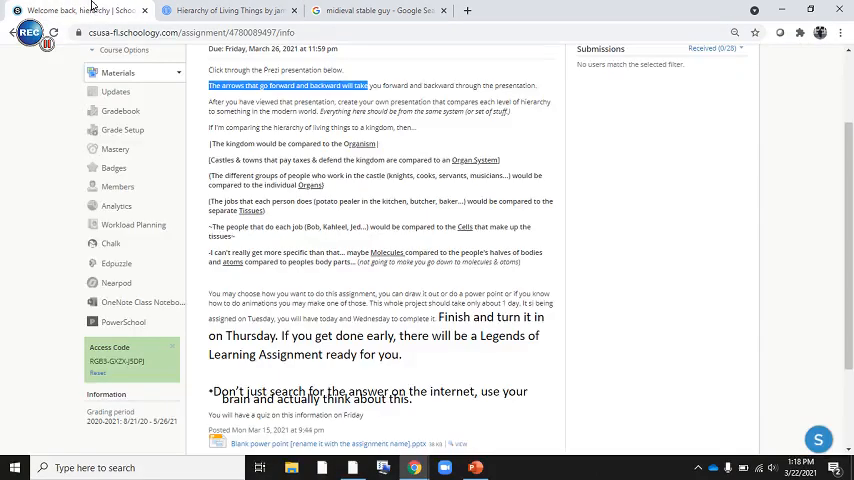